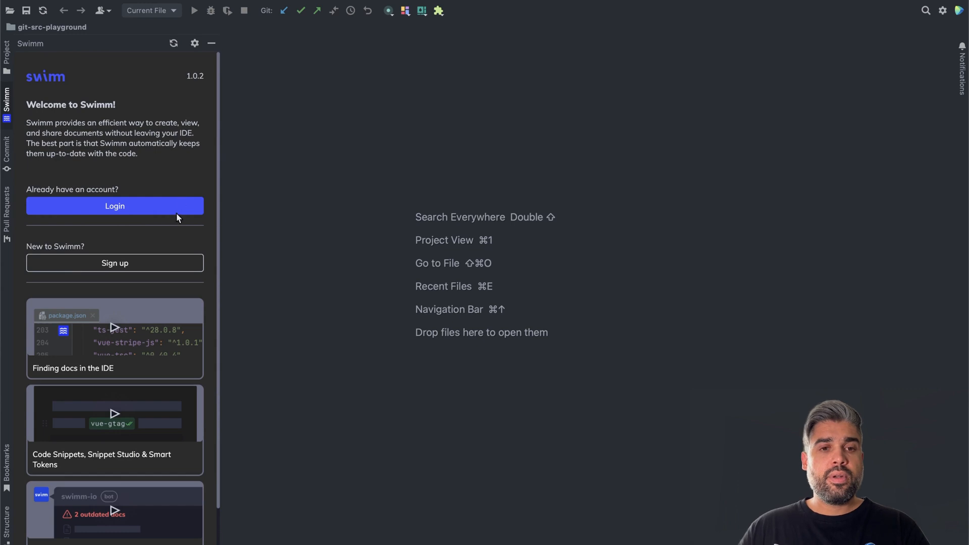
pyautogui.moveTo(119, 257)
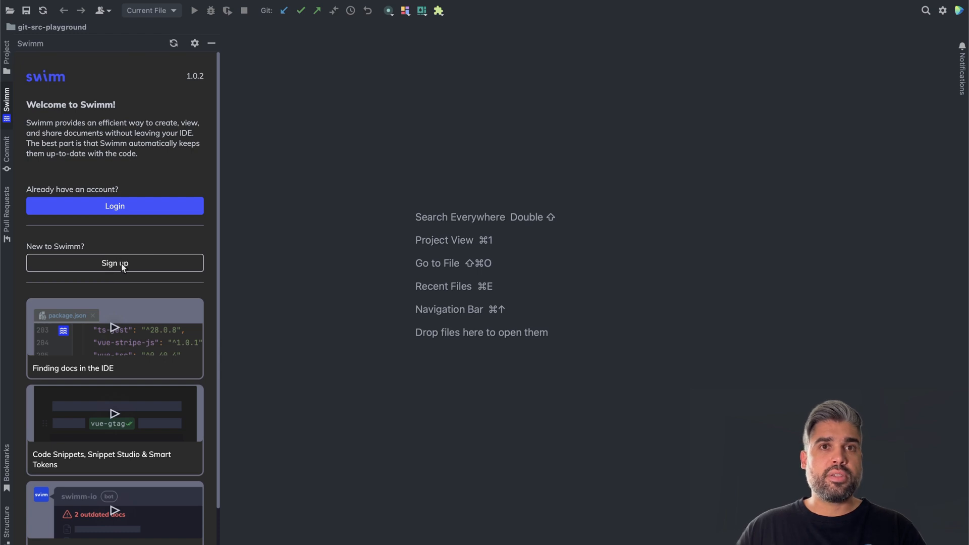
# - Log in from the Swimm welcome screen so the browser authorization page opens
pyautogui.scroll(-3)
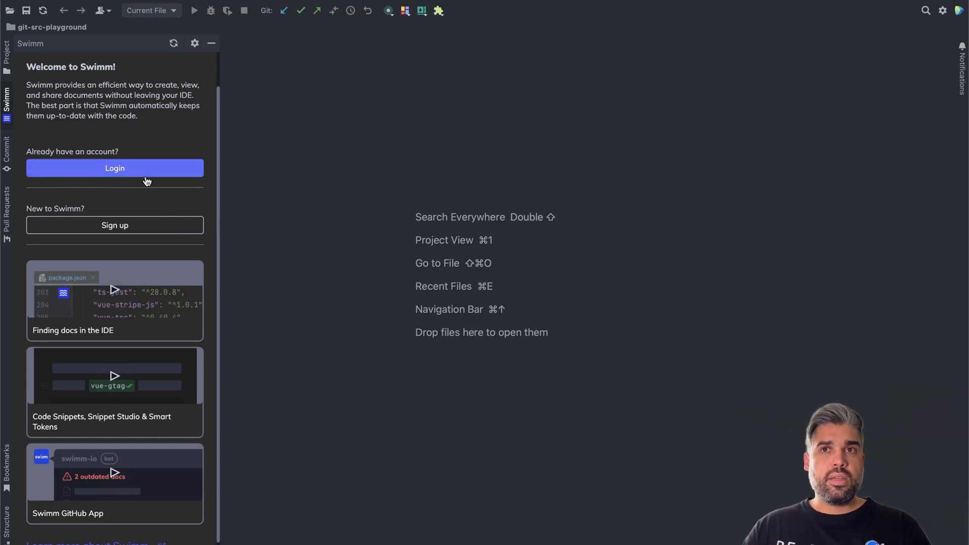
pyautogui.click(114, 168)
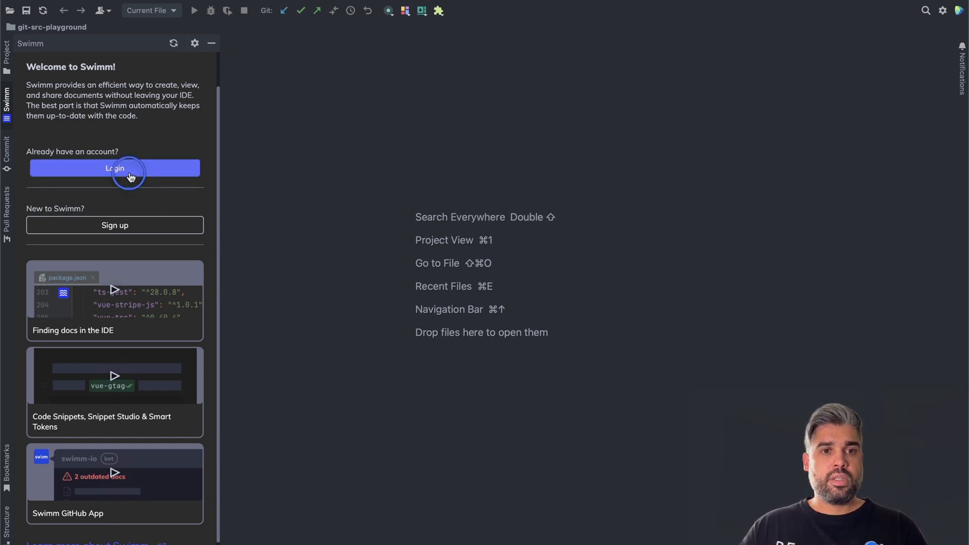
pyautogui.click(114, 168)
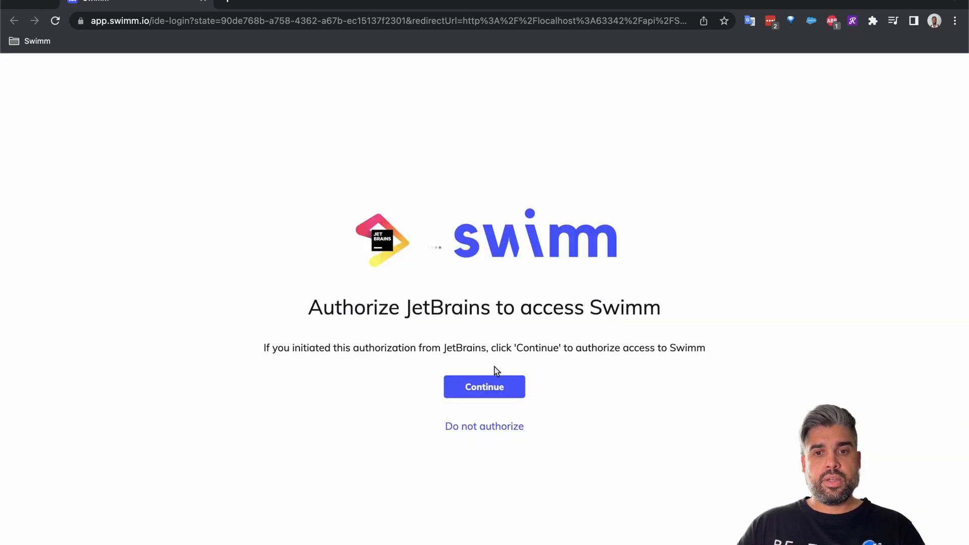
# - Continue on the authorization page so JetBrains is granted access and the IDE signs in
pyautogui.click(483, 387)
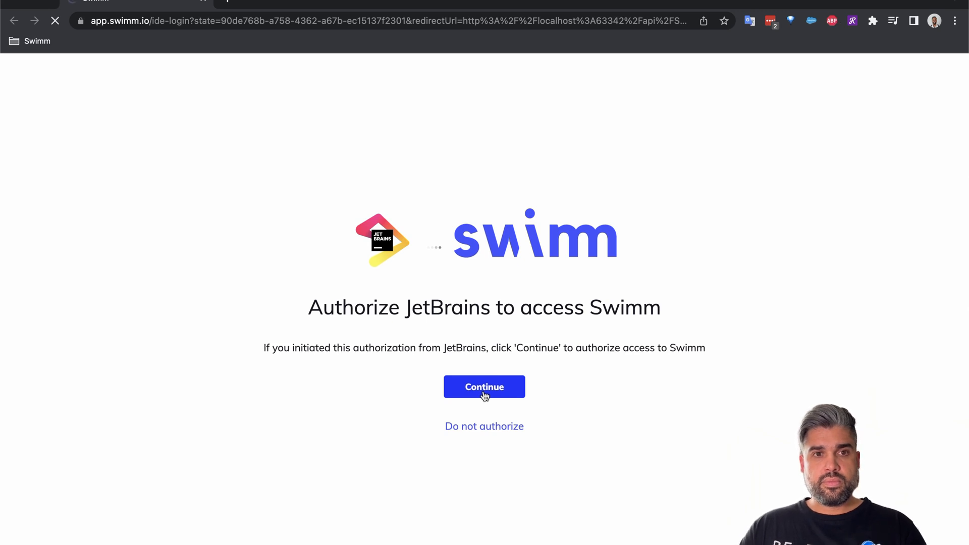
pyautogui.click(484, 387)
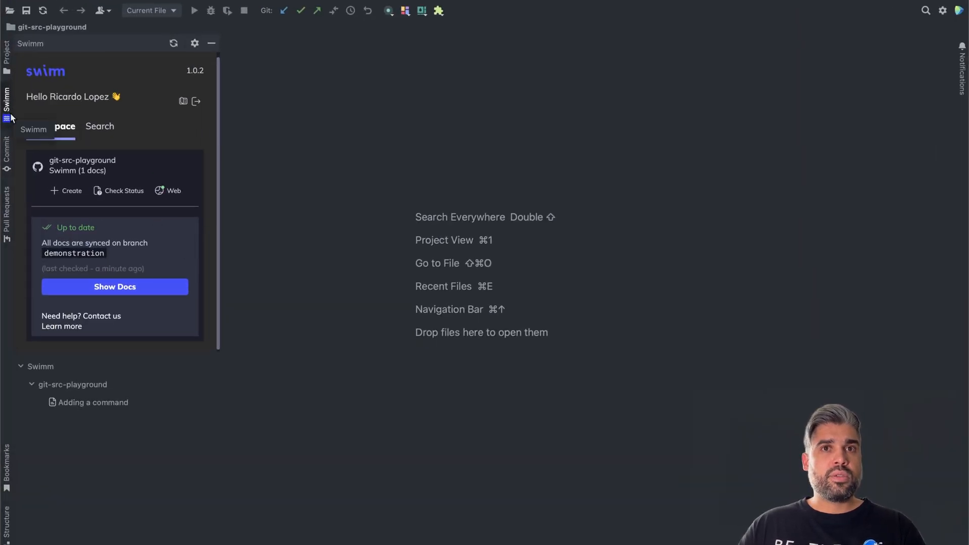
# - Browse the project's file tree, then return to the Swimm workspace overview to create a doc
pyautogui.click(51, 126)
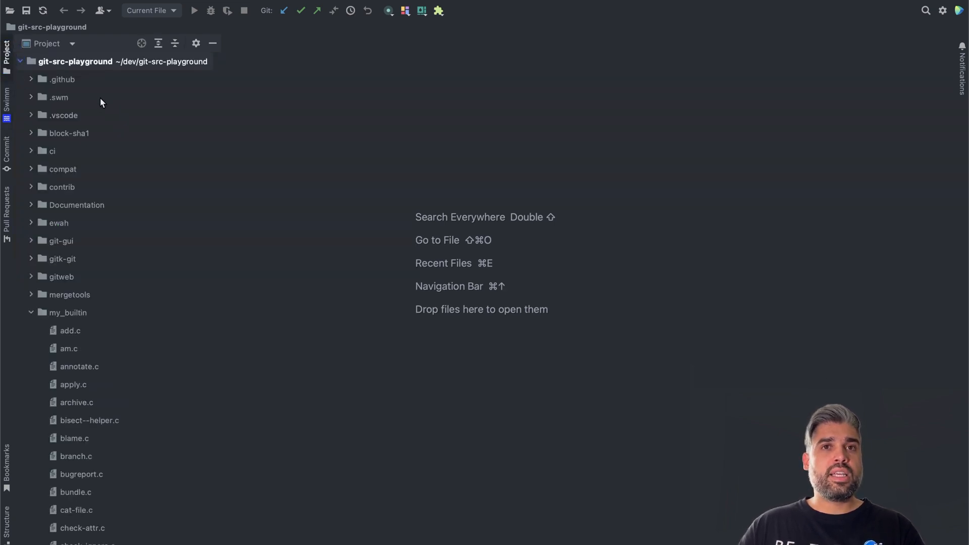
pyautogui.moveTo(111, 103)
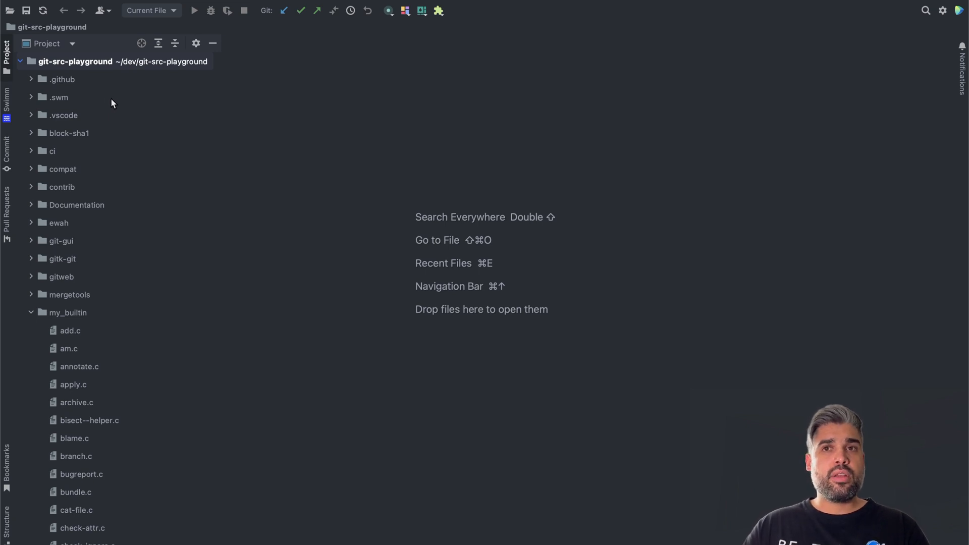
pyautogui.click(7, 87)
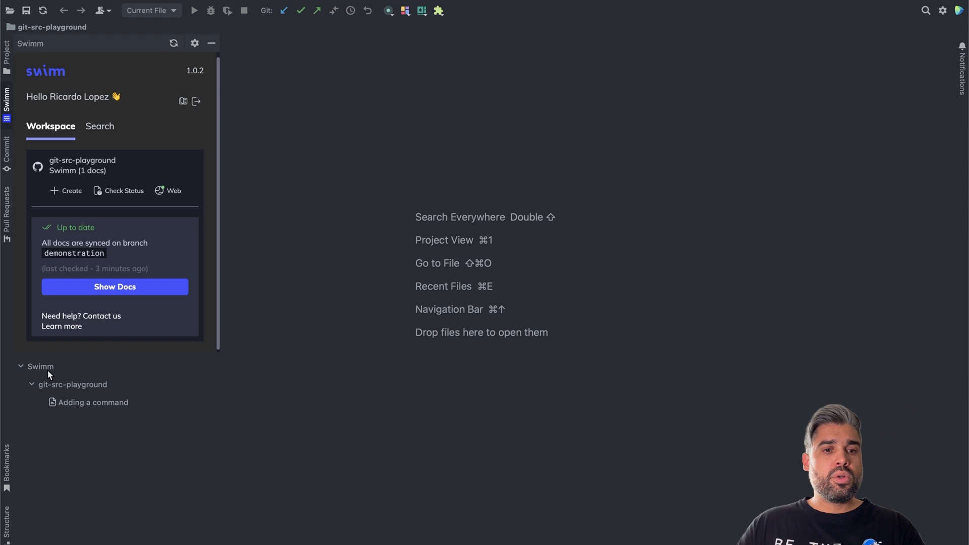
pyautogui.moveTo(110, 411)
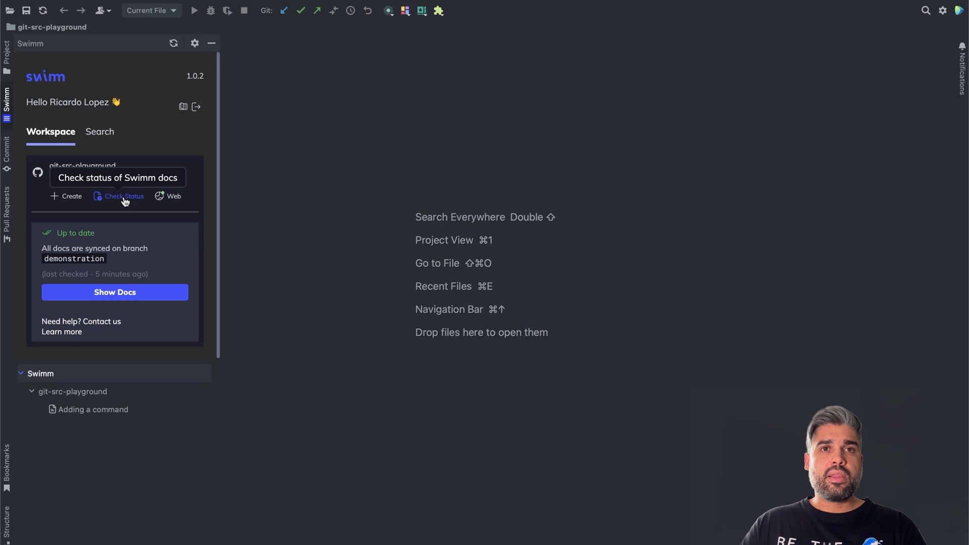
pyautogui.moveTo(183, 156)
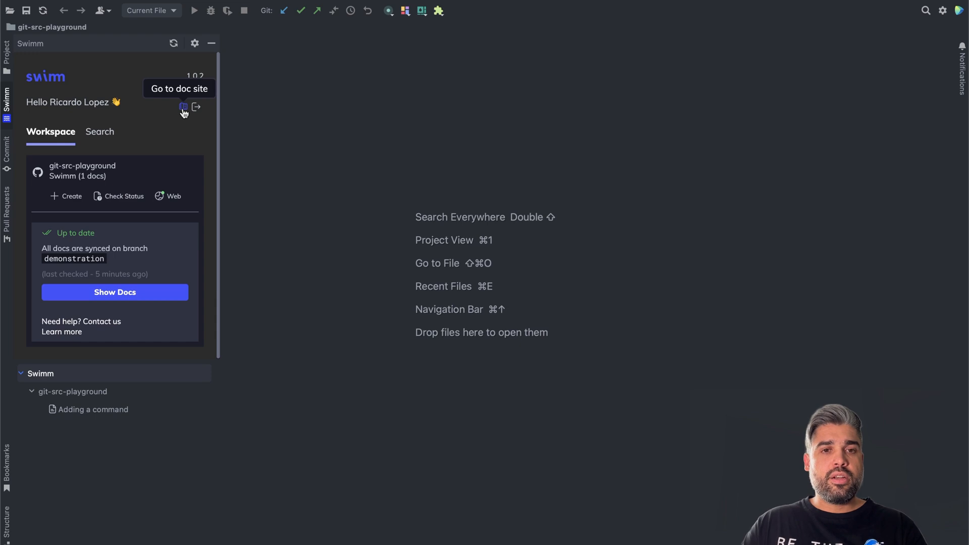
pyautogui.moveTo(196, 110)
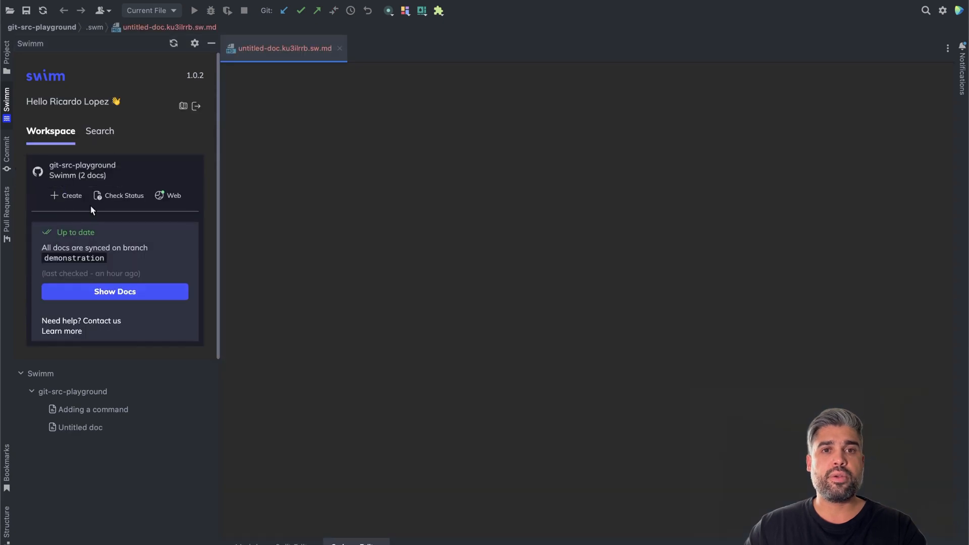
# - Title the new doc 'How To Add a Command' and save the title
pyautogui.click(80, 427)
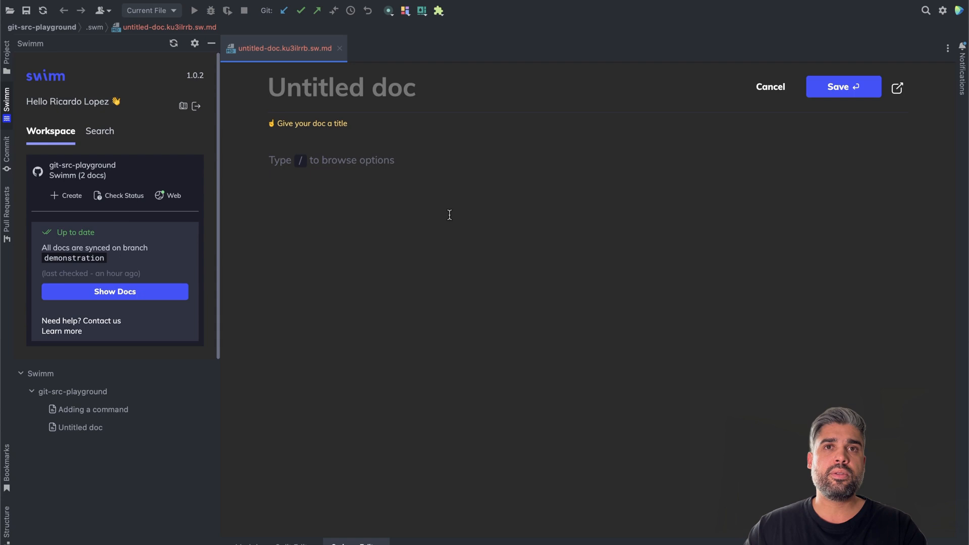
pyautogui.write('How To Add')
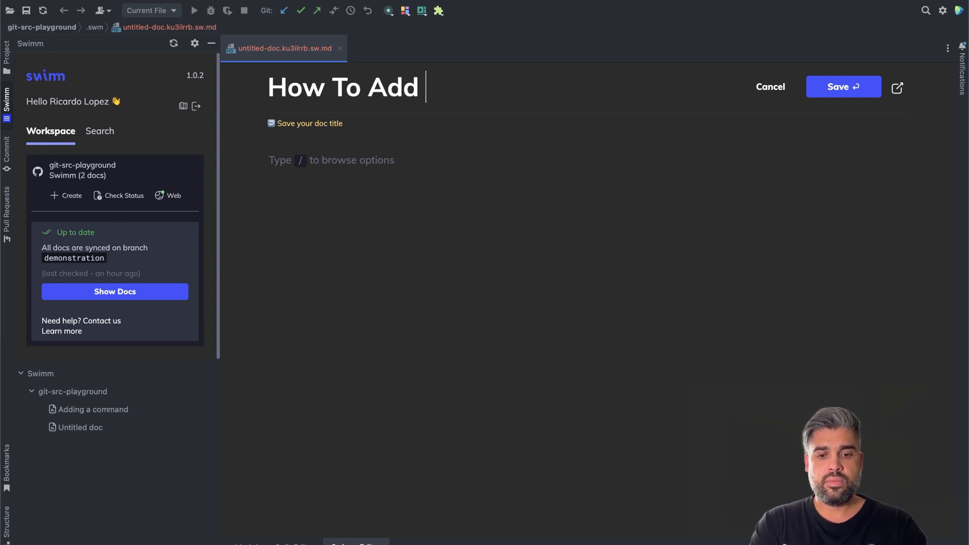
pyautogui.write('a Command')
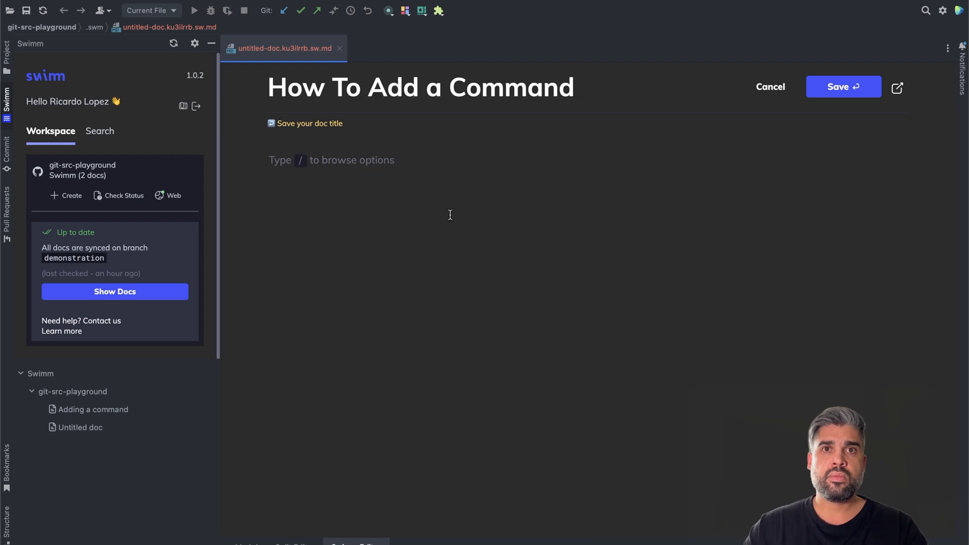
pyautogui.moveTo(788, 121)
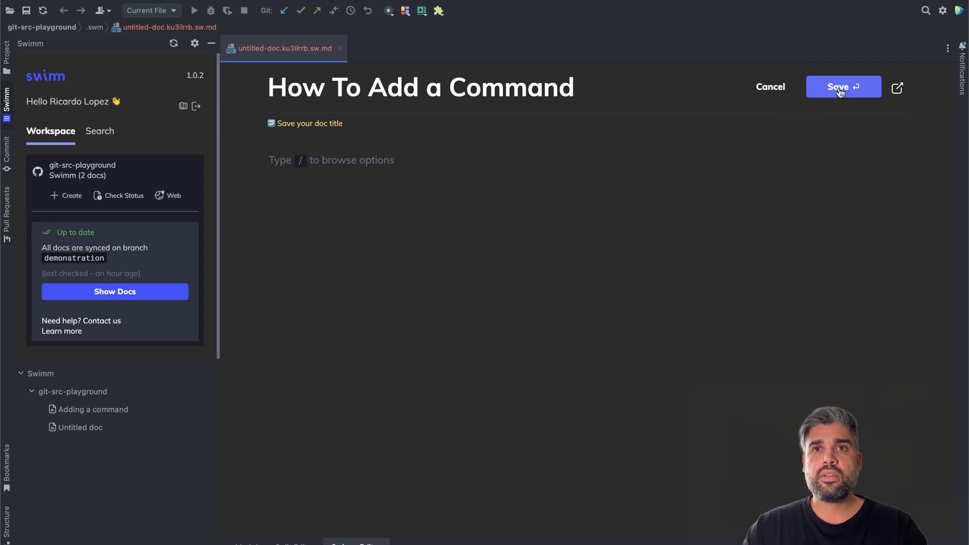
pyautogui.click(843, 87)
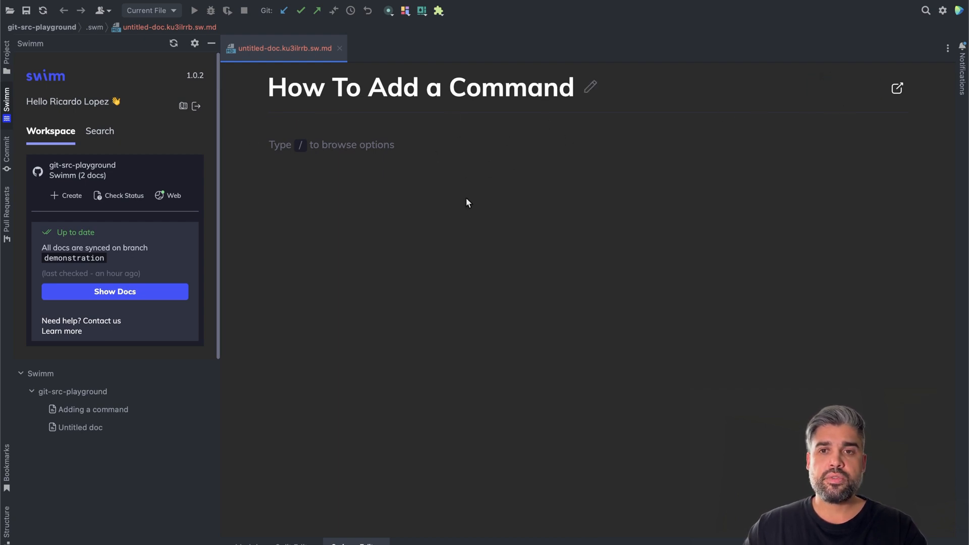
pyautogui.moveTo(500, 102)
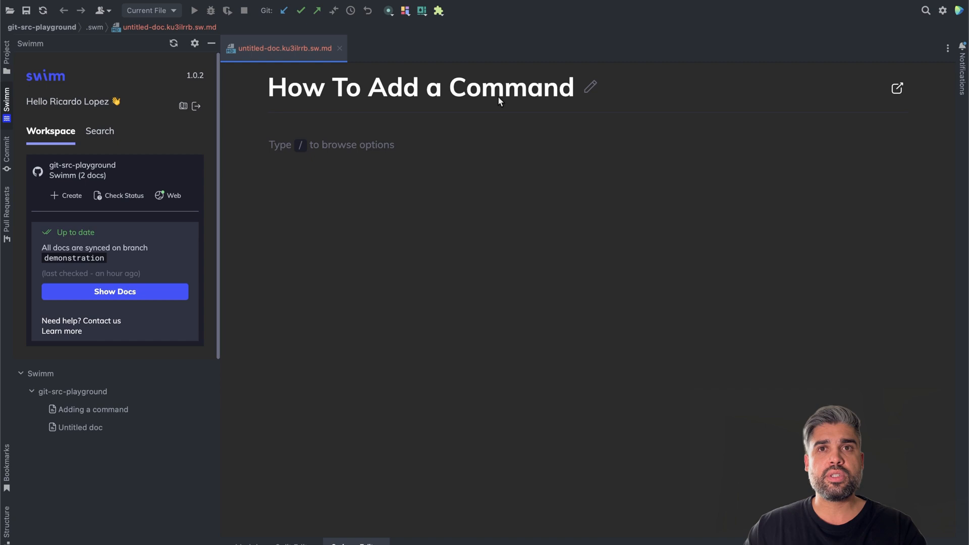
pyautogui.moveTo(357, 191)
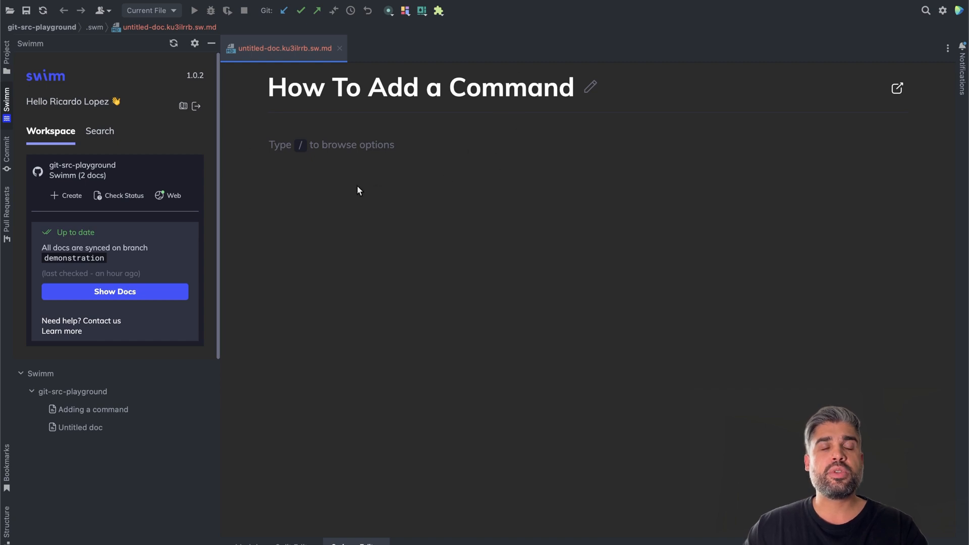
pyautogui.moveTo(346, 191)
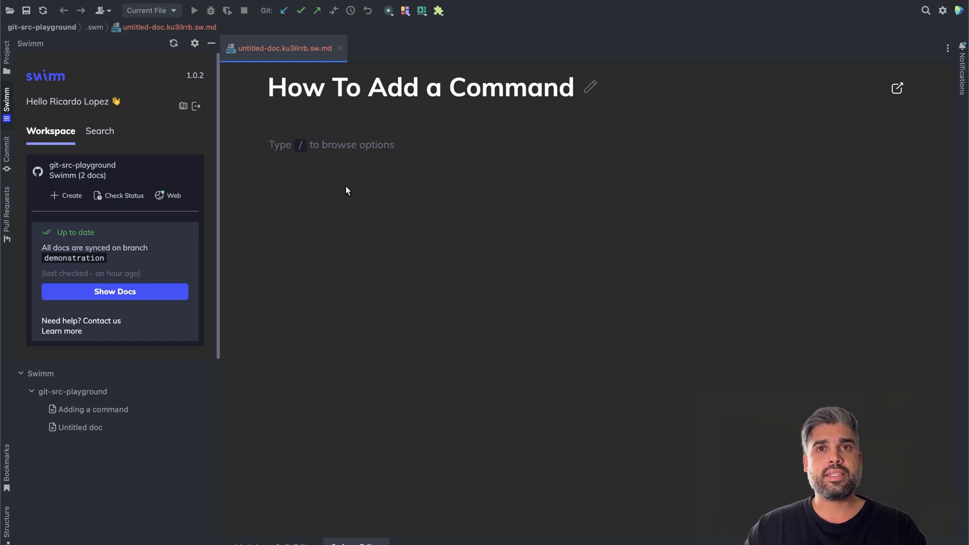
# - Show the project tree with .swm expanded, revealing how-to-add-a-command.ku3ilrrb.sw.md and swimm.json
pyautogui.click(7, 52)
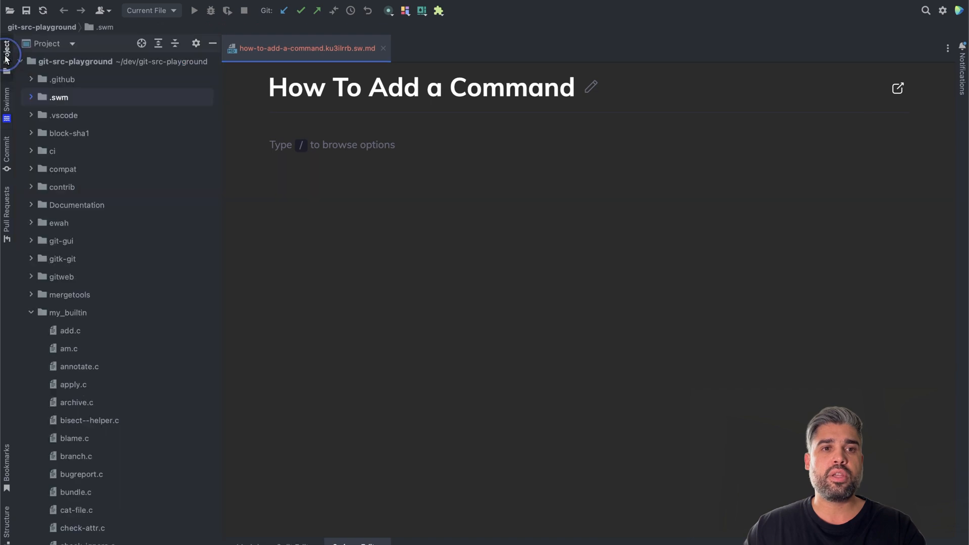
pyautogui.click(58, 97)
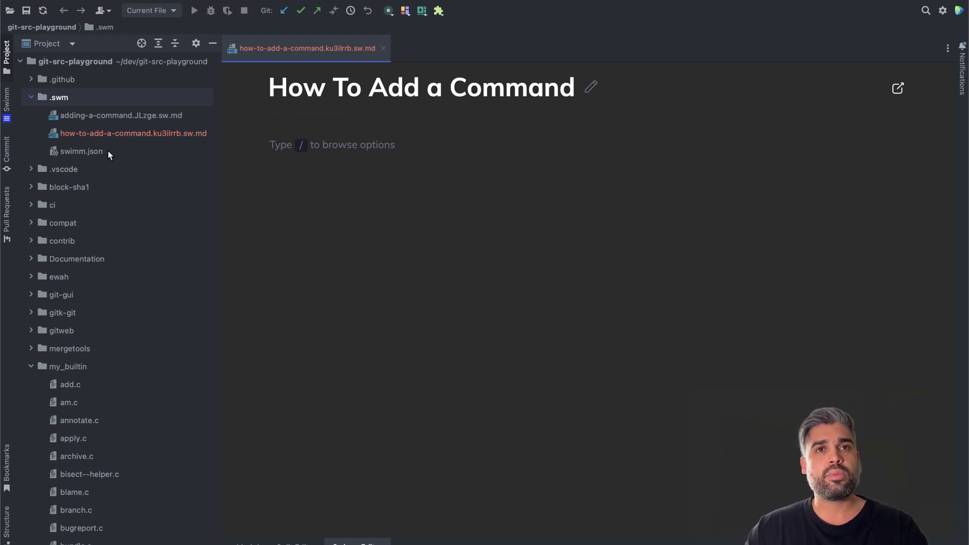
pyautogui.moveTo(125, 134)
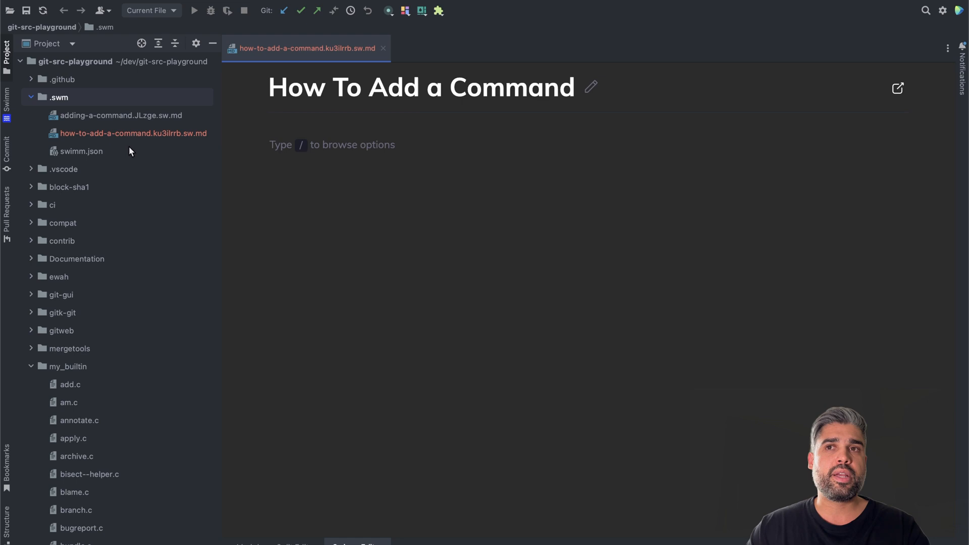
pyautogui.moveTo(149, 154)
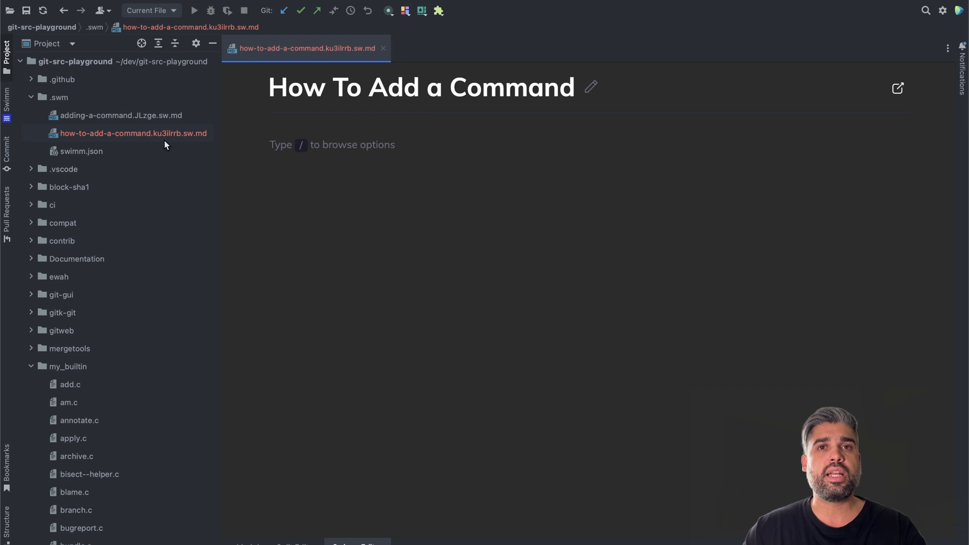
pyautogui.moveTo(153, 158)
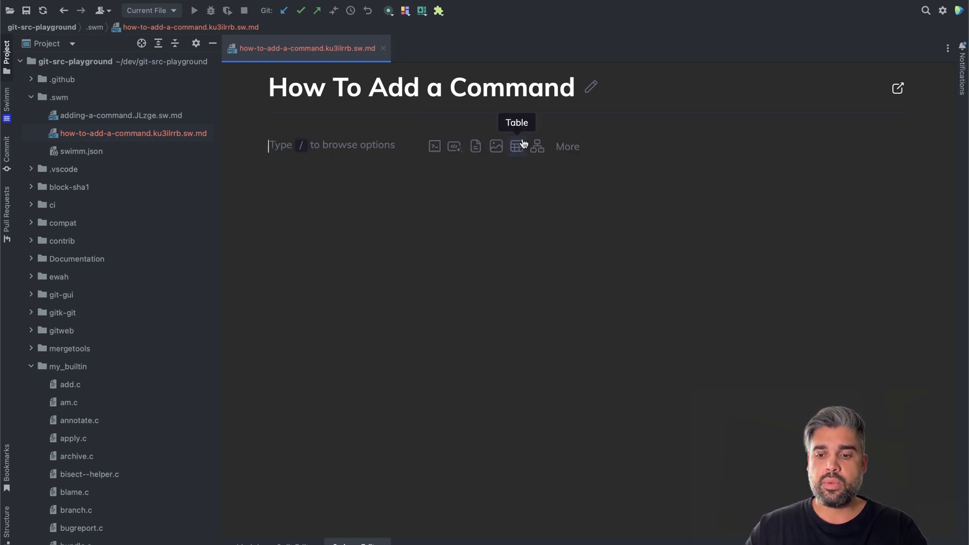
# - Choose Code snippet from the doc's / command menu to start inserting a snippet
pyautogui.write('/')
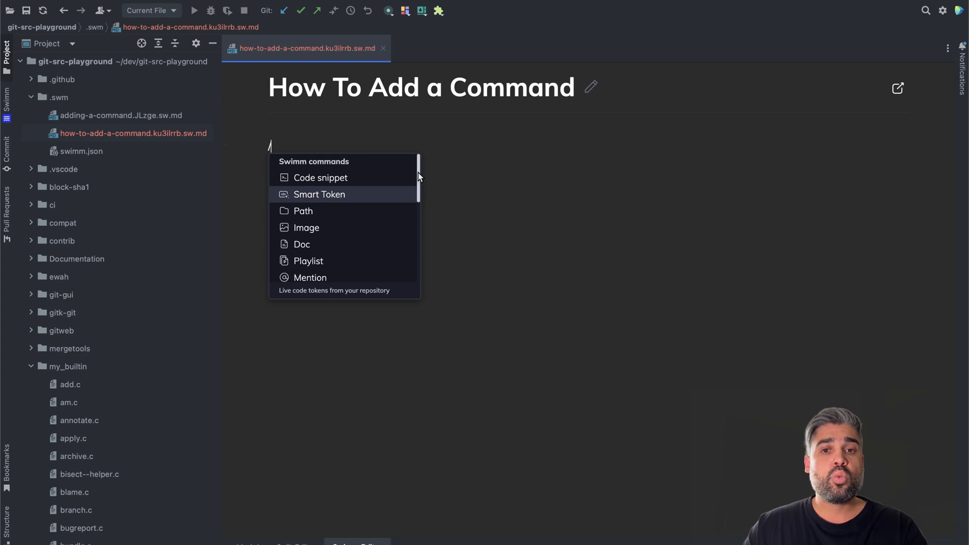
pyautogui.scroll(-3)
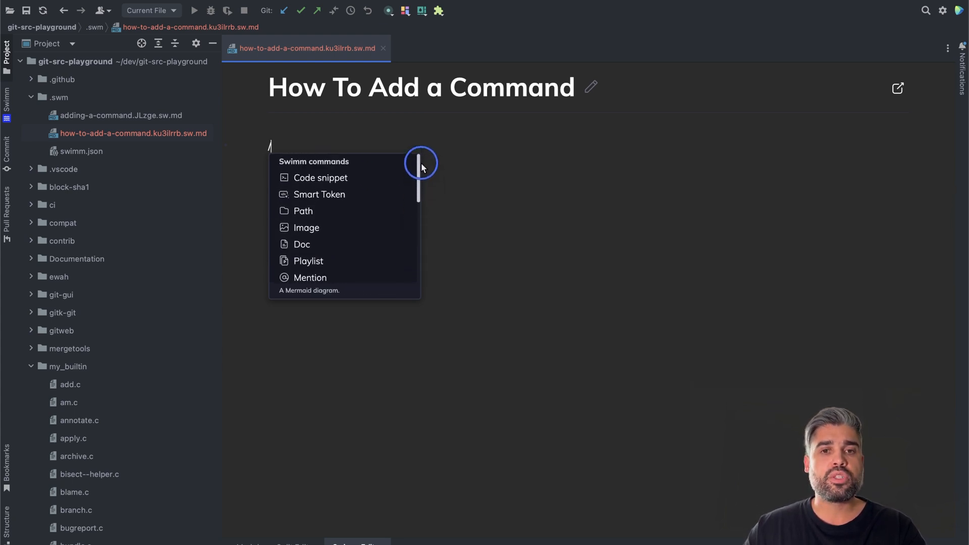
pyautogui.moveTo(320, 194)
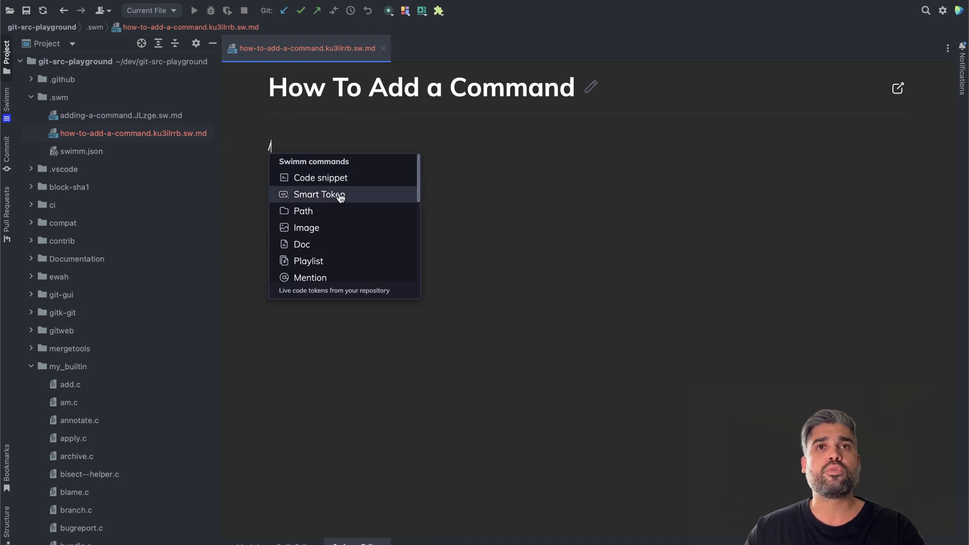
pyautogui.moveTo(321, 178)
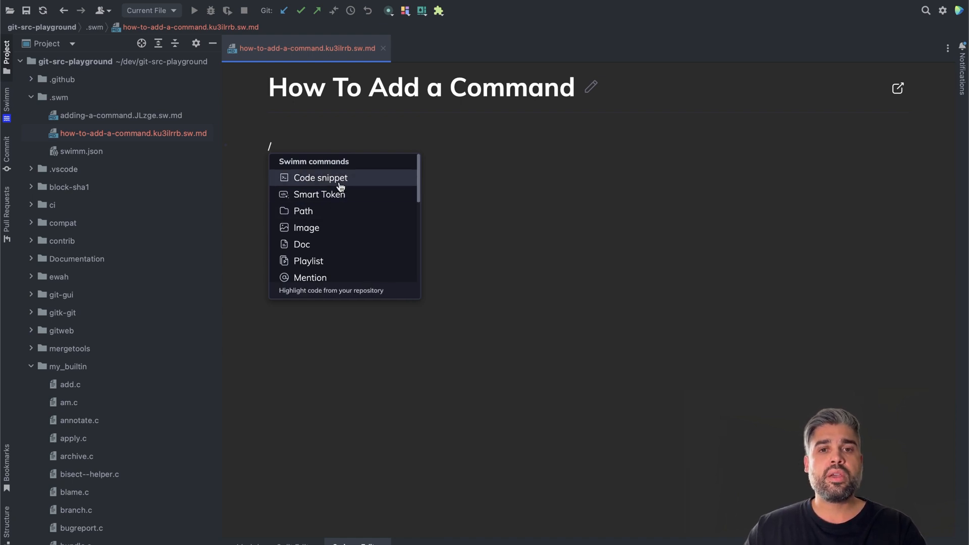
pyautogui.moveTo(343, 184)
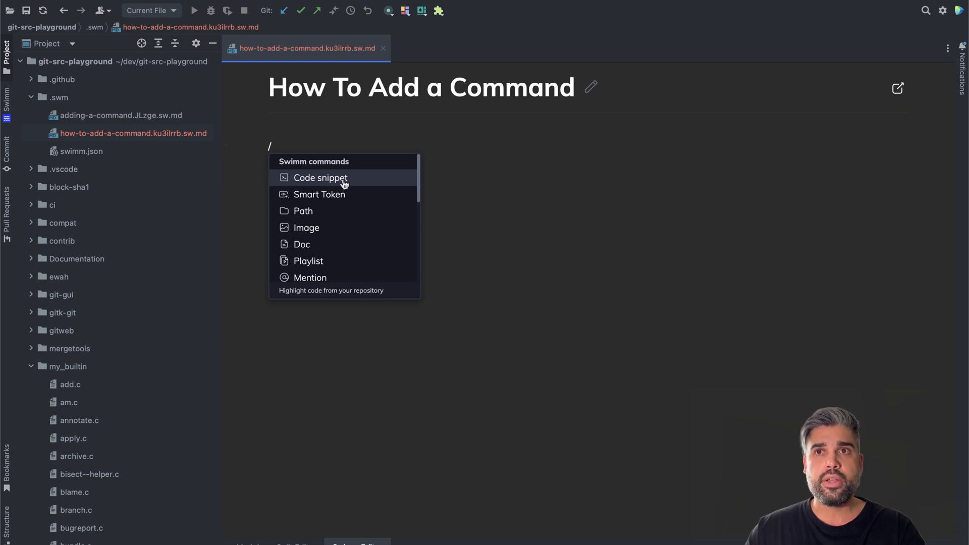
pyautogui.click(321, 178)
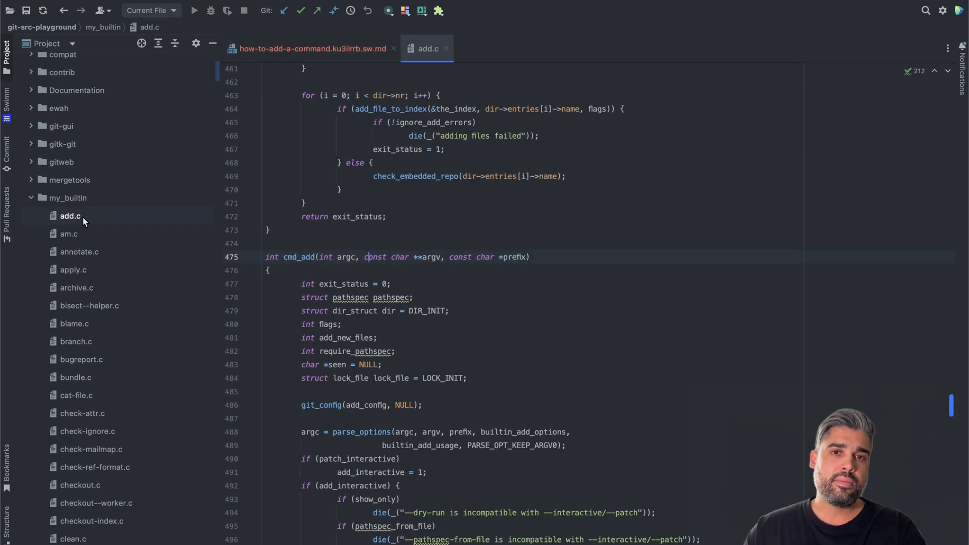
# - Bring up Swimm's add-to-doc options on the cmd_add line 475 in add.c
pyautogui.rightClick(426, 48)
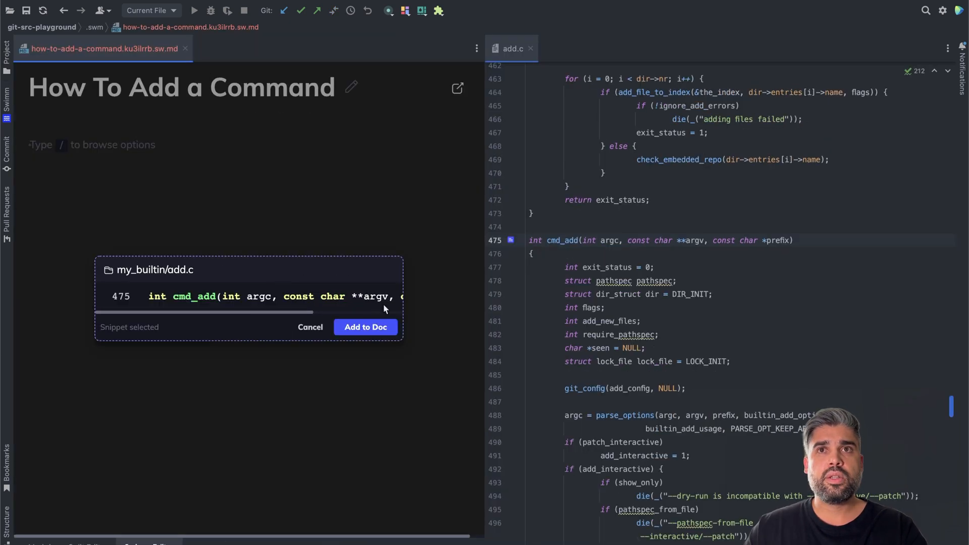
pyautogui.moveTo(413, 282)
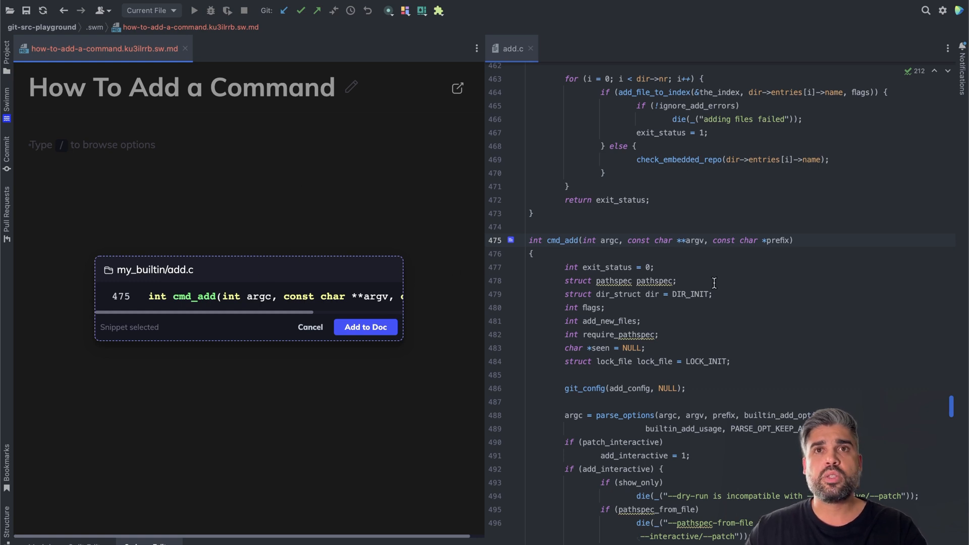
pyautogui.moveTo(461, 315)
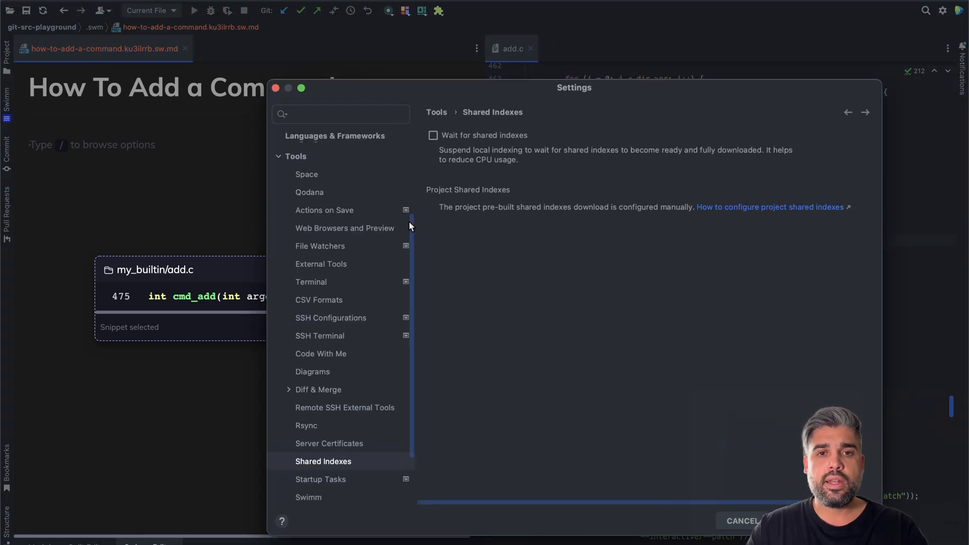
pyautogui.write('swimm')
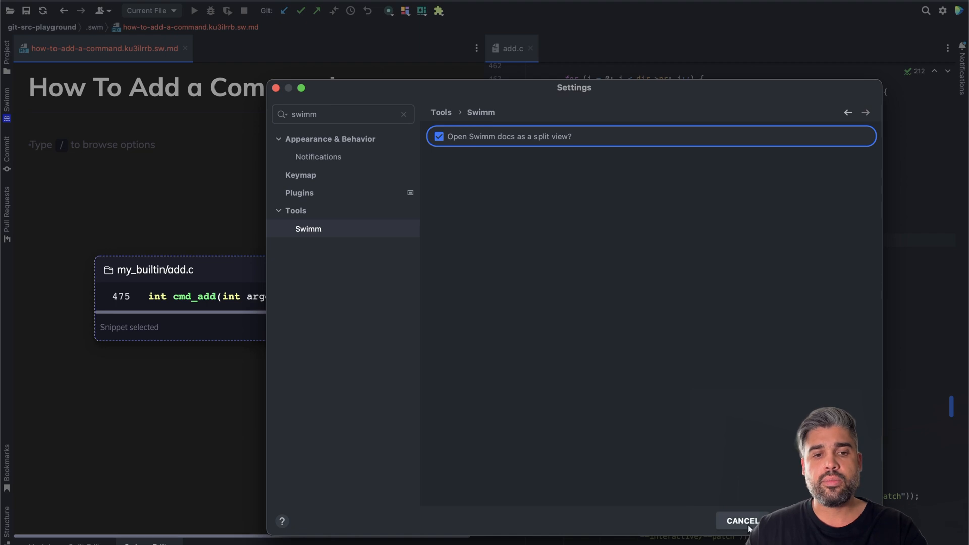
pyautogui.click(741, 521)
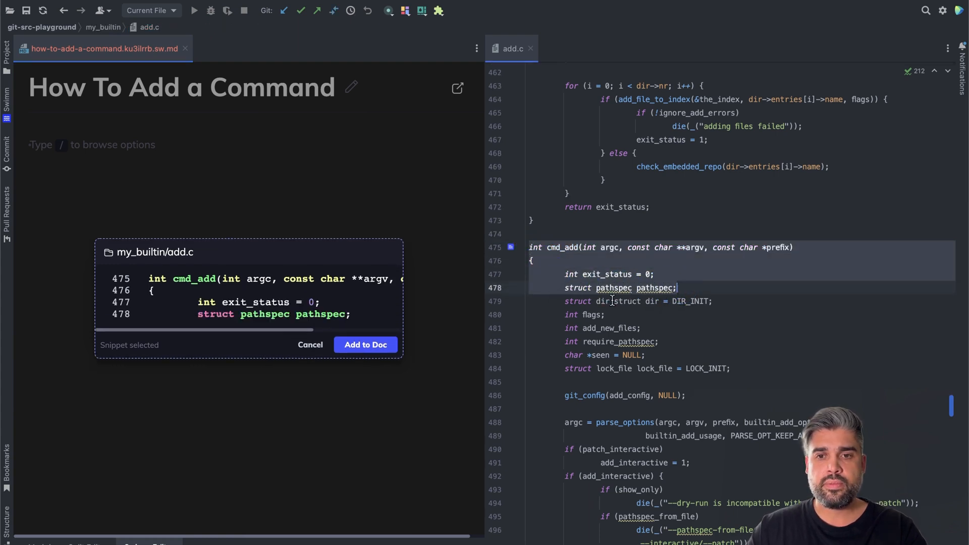
# - Add add.c lines 475–478 to the doc as a snippet and start another / command
pyautogui.click(366, 345)
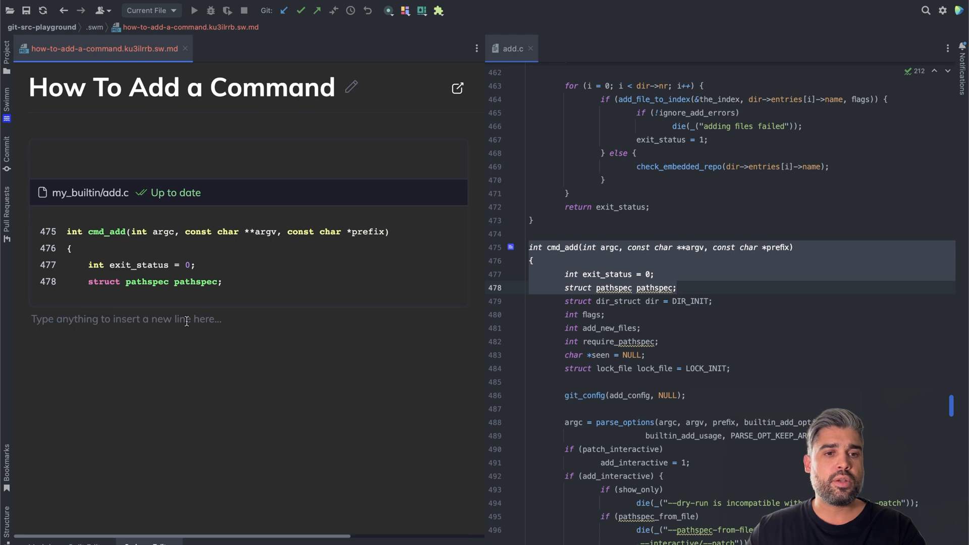
pyautogui.write('/')
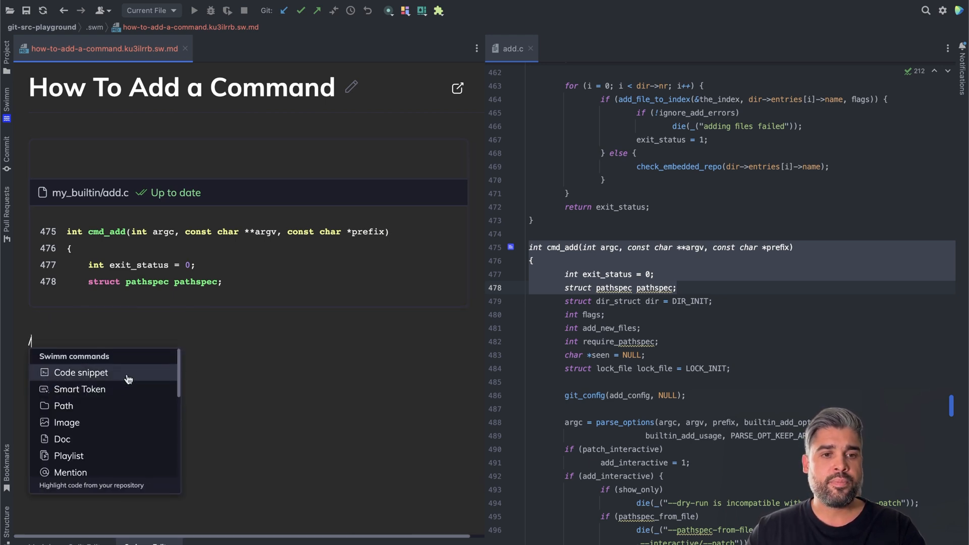
# - Add the builtin.h cmd_add declaration (line 114) as a snippet and pick git.c lines 484–485
pyautogui.click(81, 372)
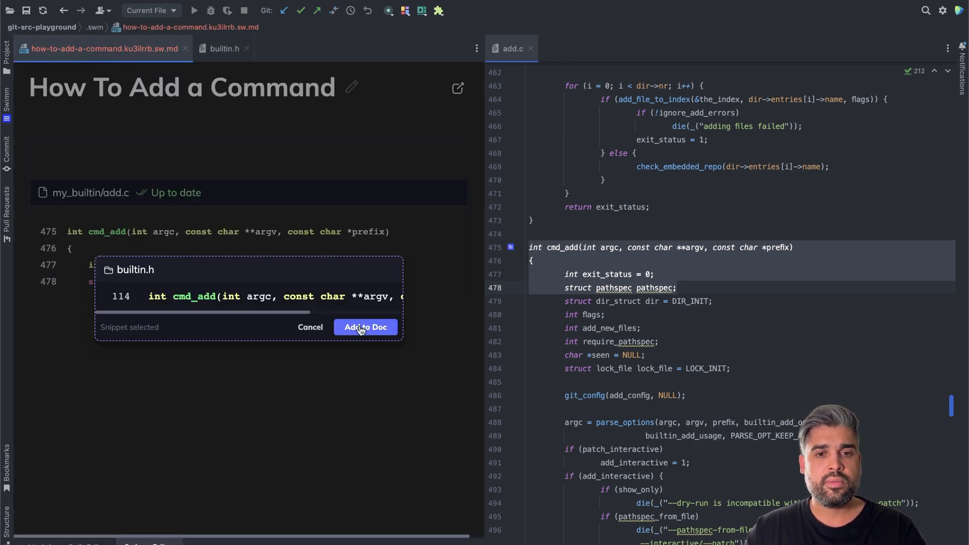
pyautogui.click(365, 327)
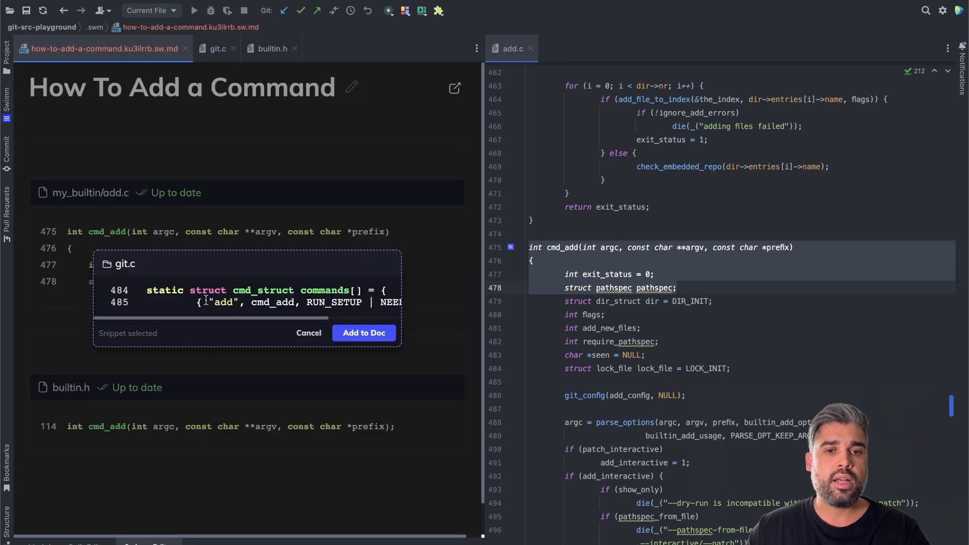
pyautogui.click(364, 333)
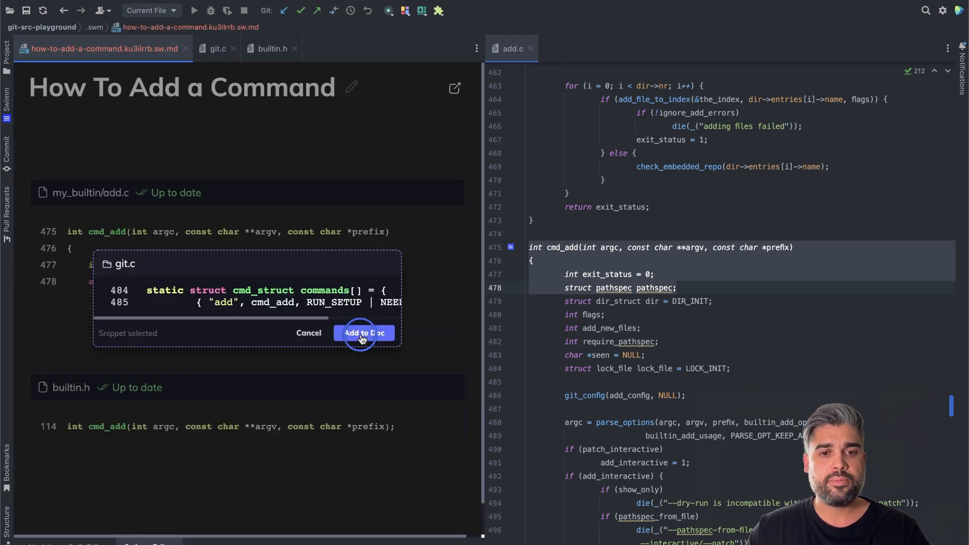
# - Add the git.c commands array lines as a third snippet and review the doc's snippets
pyautogui.click(365, 333)
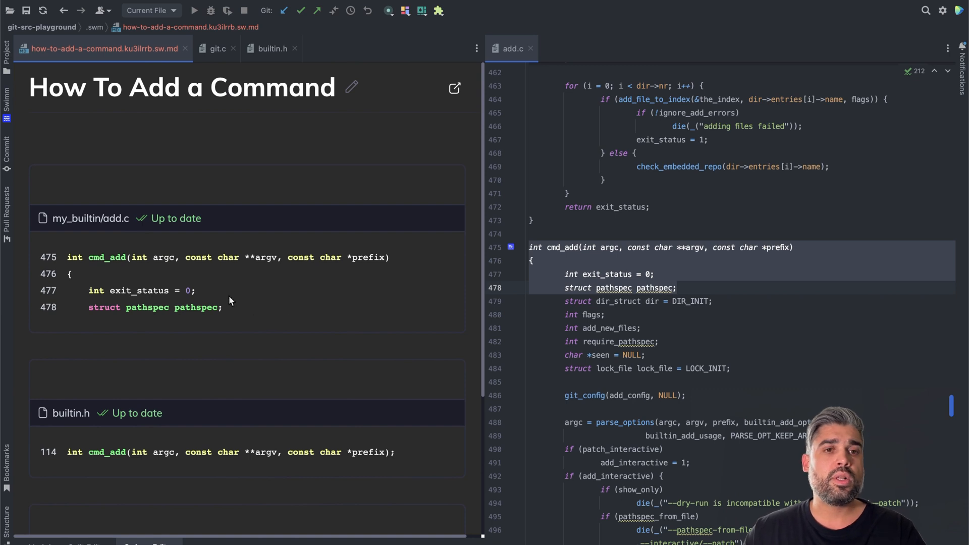
pyautogui.scroll(-3)
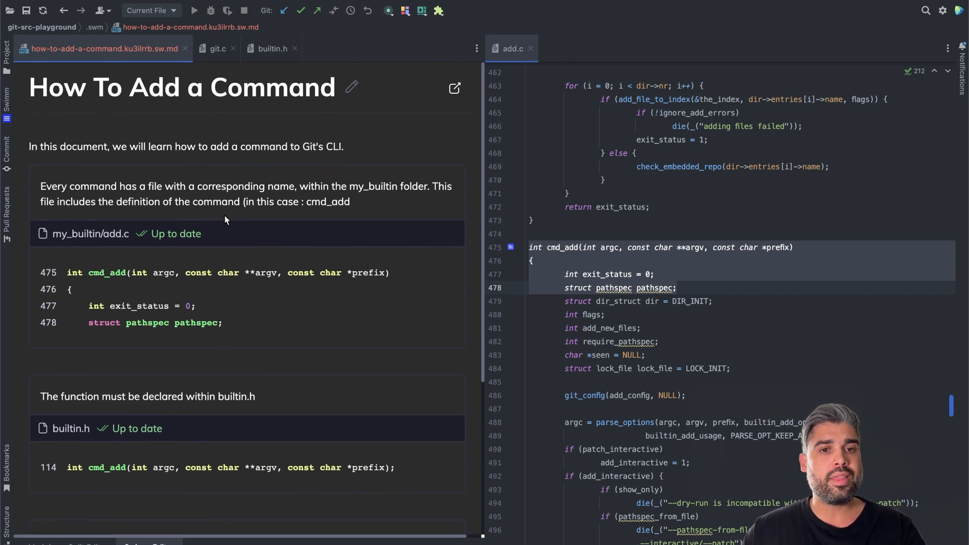
pyautogui.moveTo(248, 233)
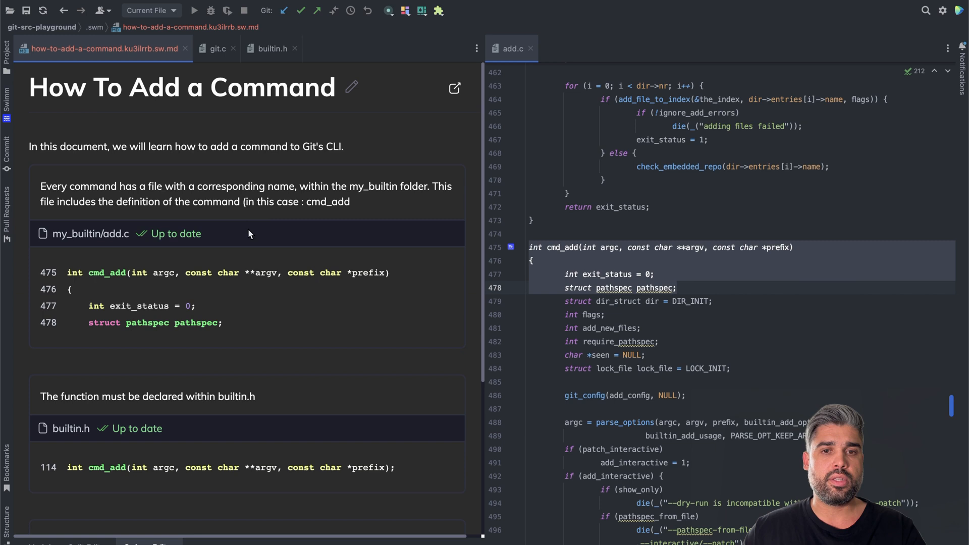
# - Replace the plain cmd_add word in the description with an up-to-date cmd_add code reference token
pyautogui.click(268, 192)
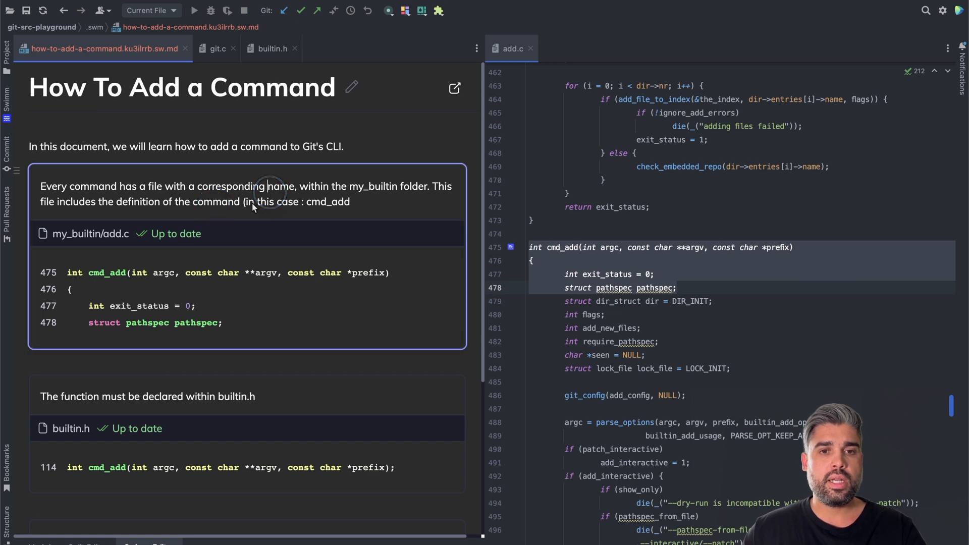
pyautogui.doubleClick(327, 202)
pyautogui.write('`')
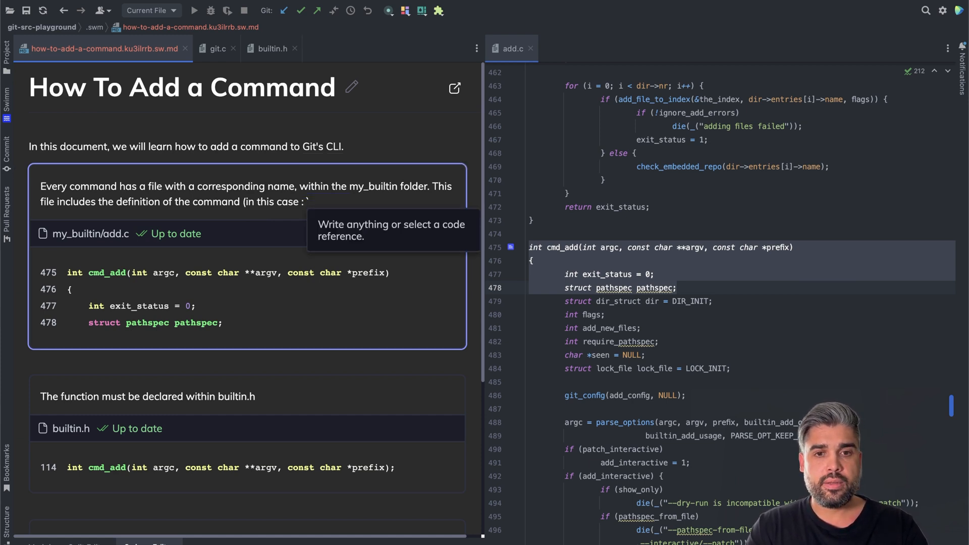
pyautogui.write('cmd_add')
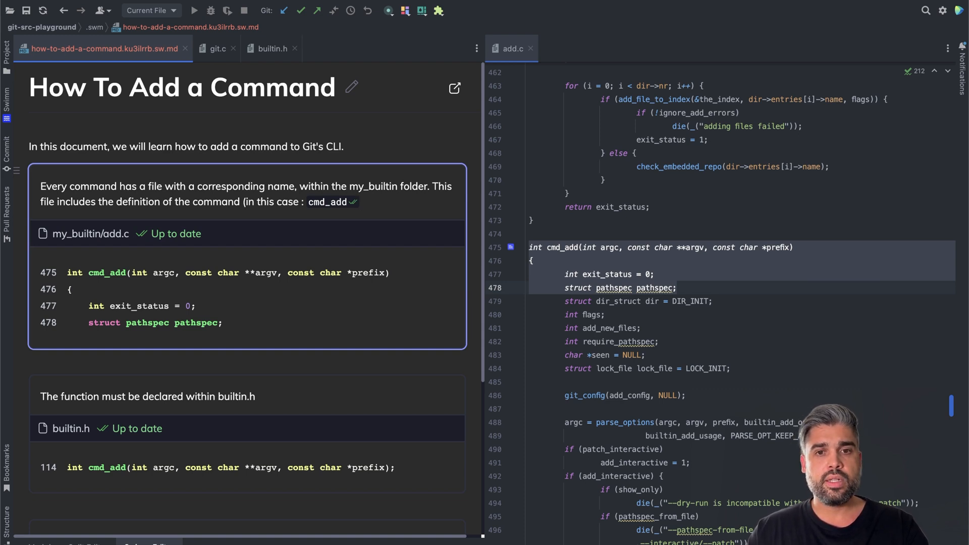
pyautogui.click(349, 186)
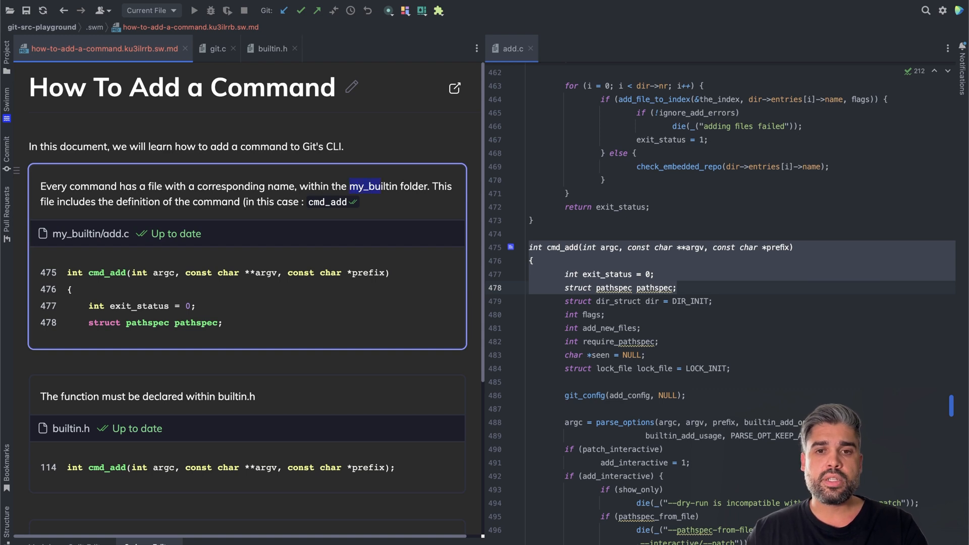
# - Swap the plain my_builtin text for a linked path token to the my_builtin folder via the / Path picker
pyautogui.moveTo(350, 186); pyautogui.dragTo(400, 185)
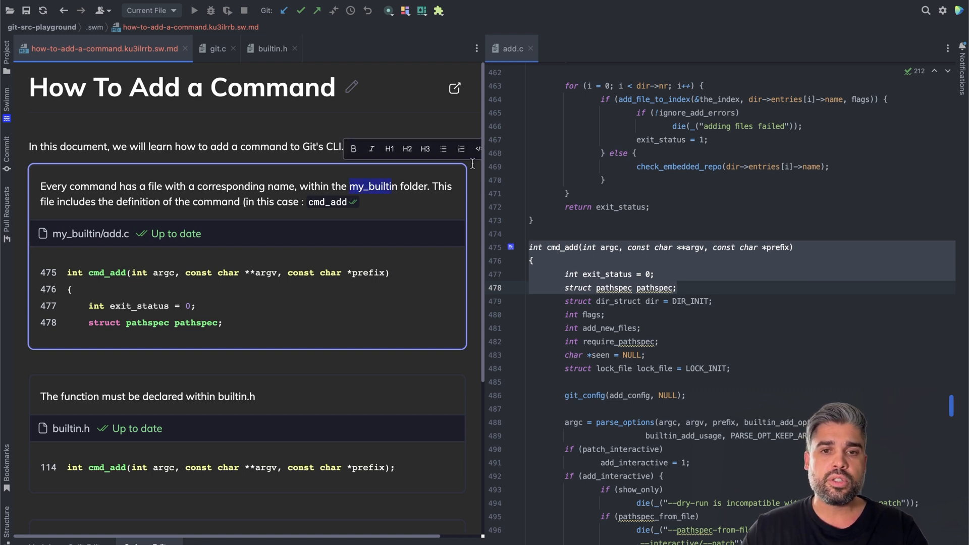
pyautogui.click(411, 195)
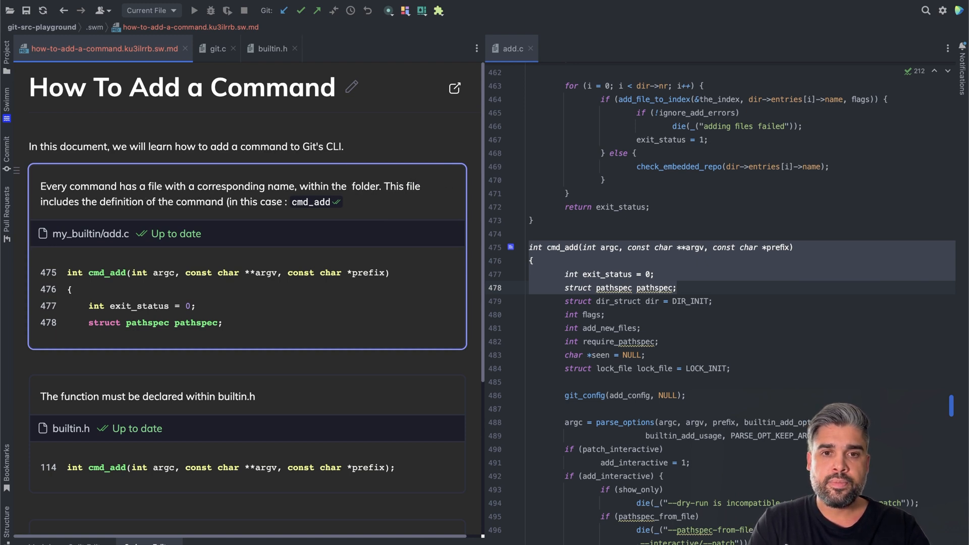
pyautogui.write('/')
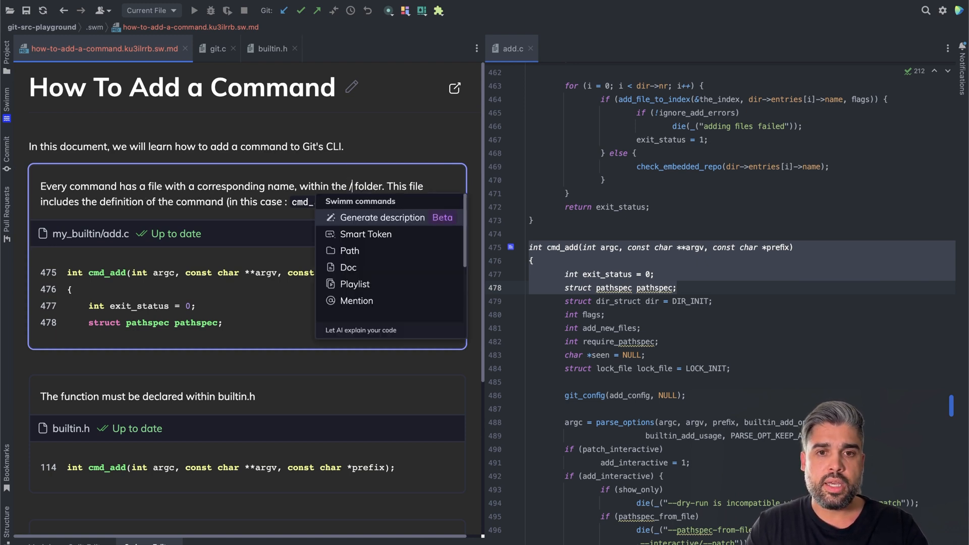
pyautogui.moveTo(349, 250)
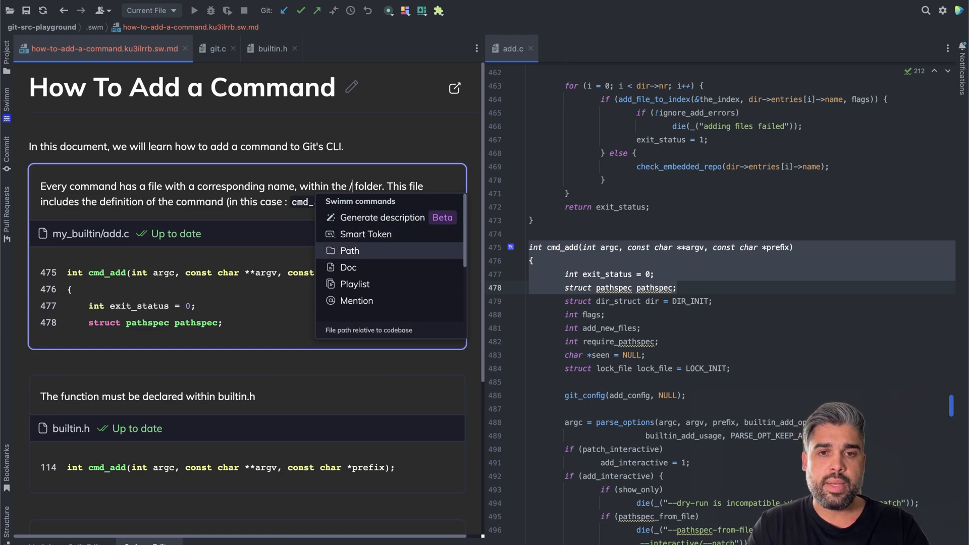
pyautogui.click(350, 251)
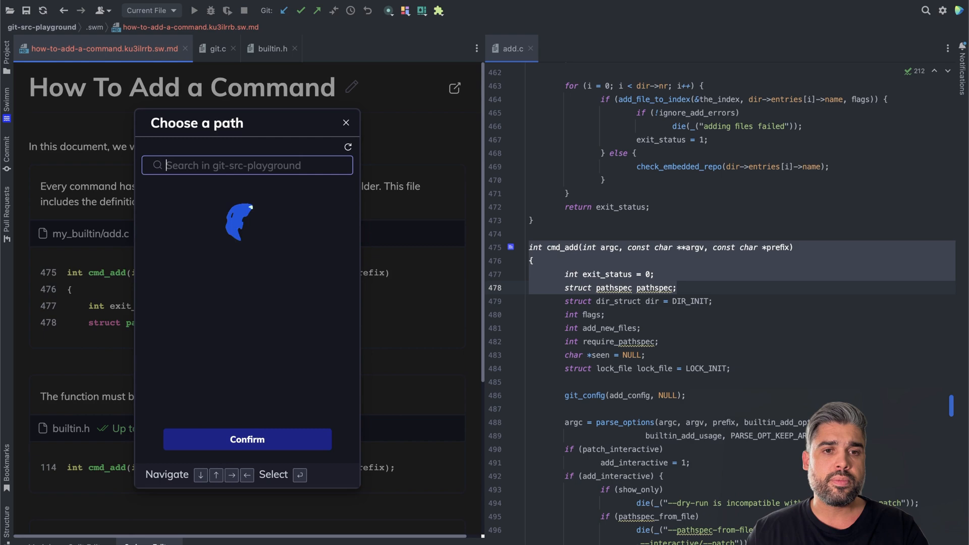
pyautogui.write('my_')
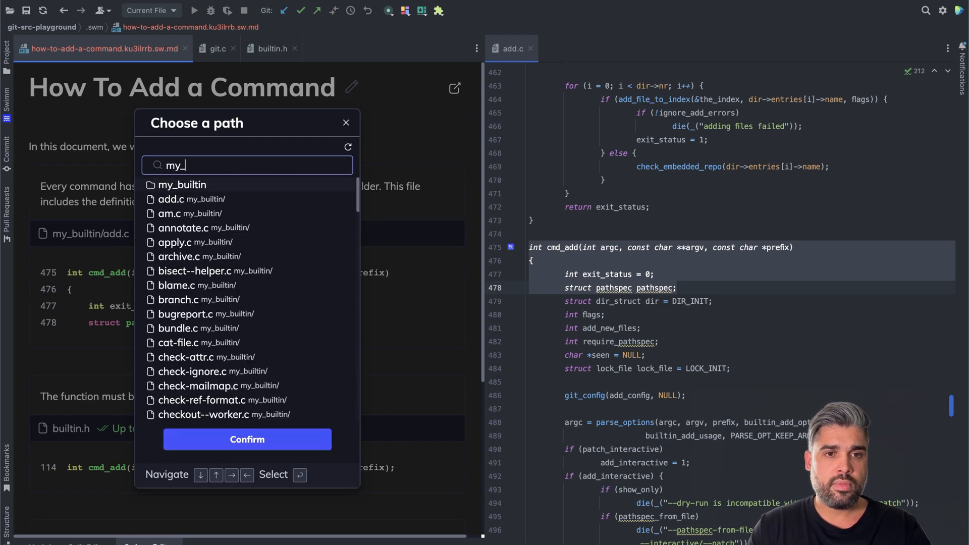
pyautogui.click(246, 440)
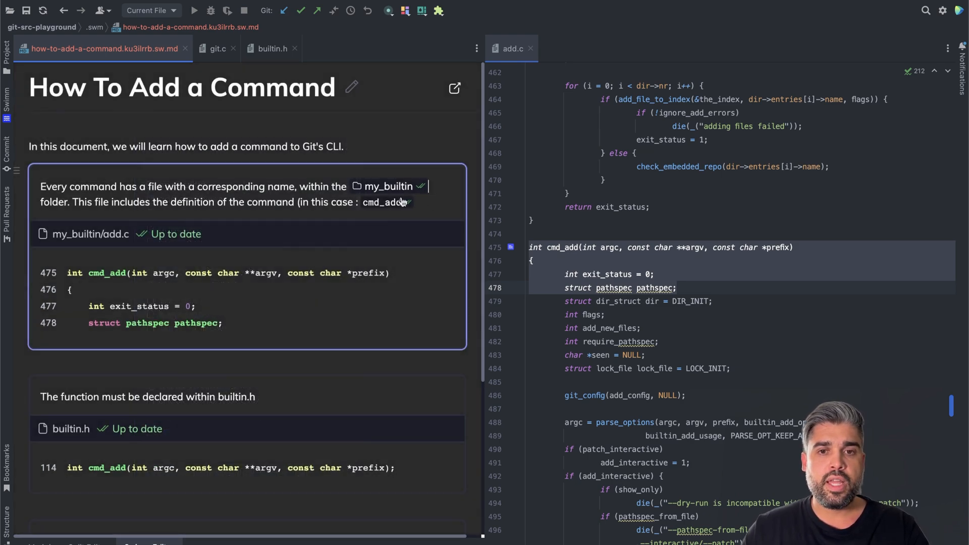
pyautogui.moveTo(390, 186)
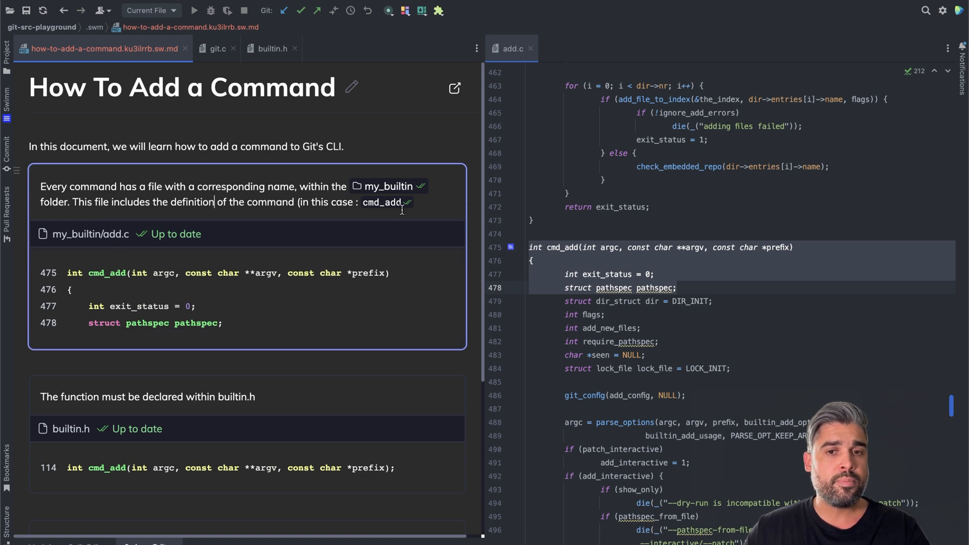
pyautogui.moveTo(413, 206)
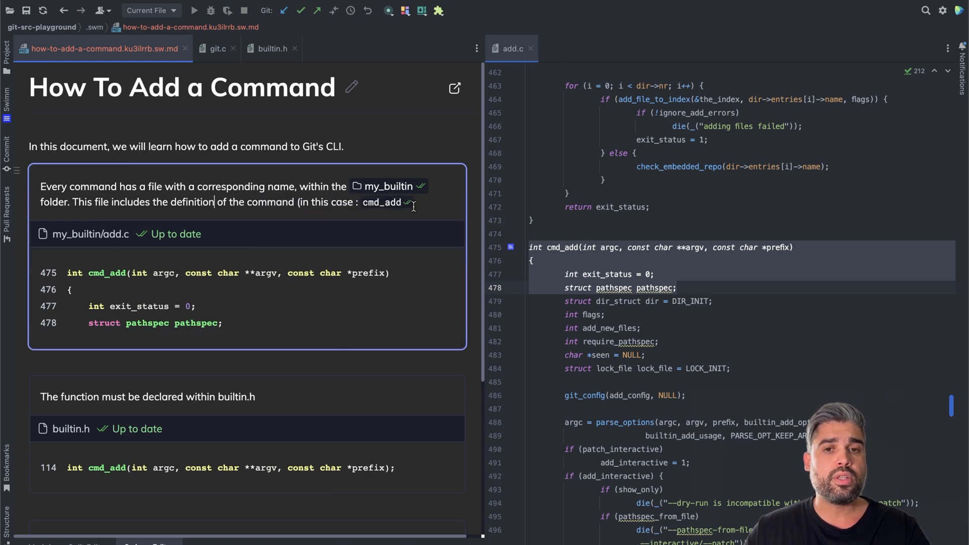
pyautogui.scroll(-3)
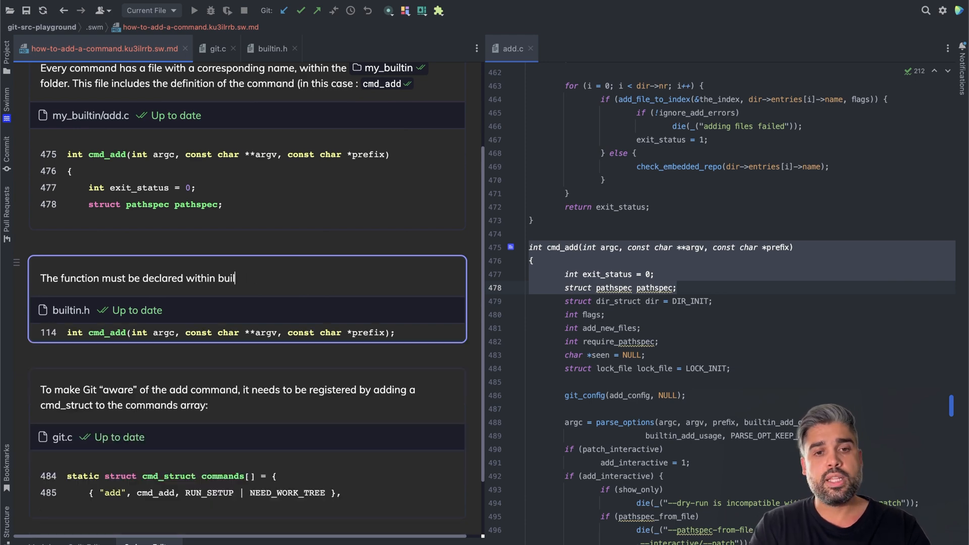
# - Replace the plain builtin.h text with a linked path reference to builtin.h
pyautogui.press('Backspace')
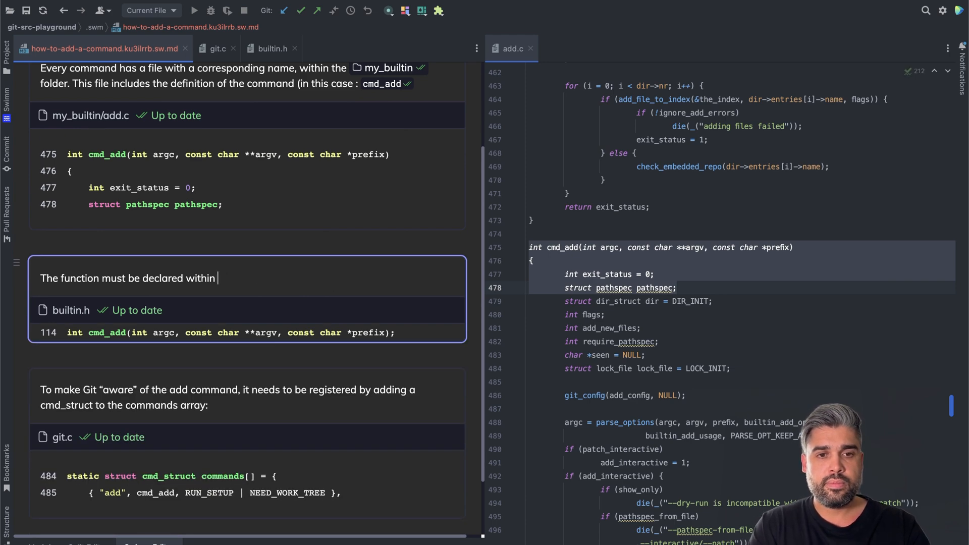
pyautogui.write('/path')
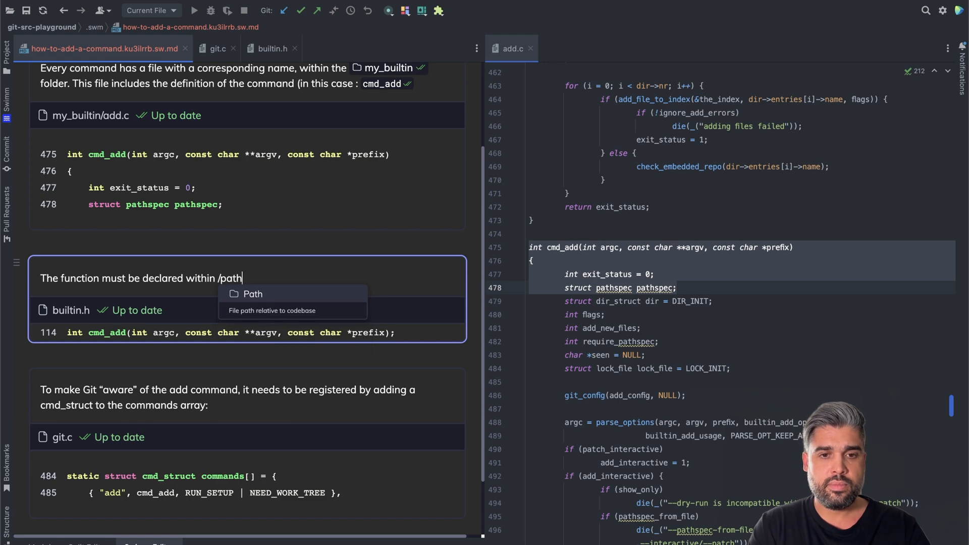
pyautogui.click(252, 294)
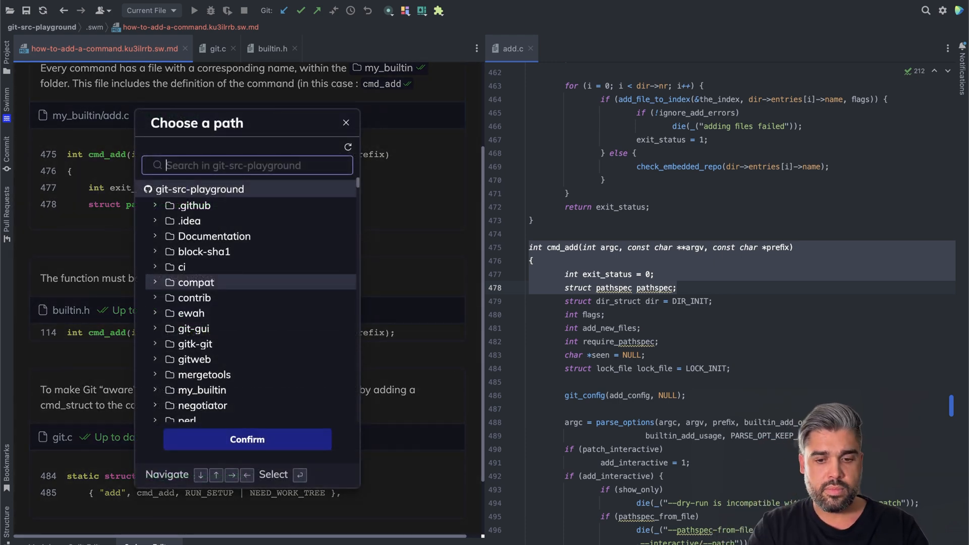
pyautogui.write('builti')
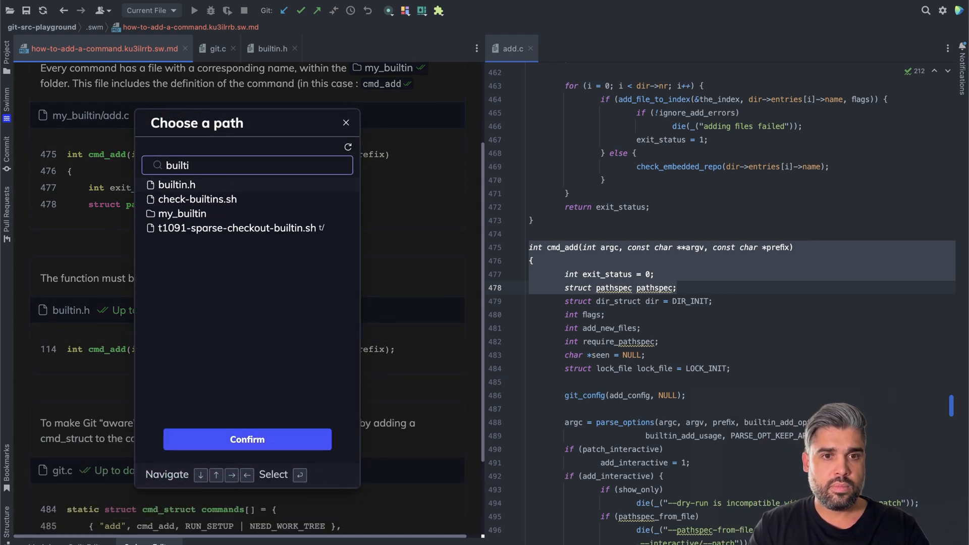
pyautogui.click(347, 123)
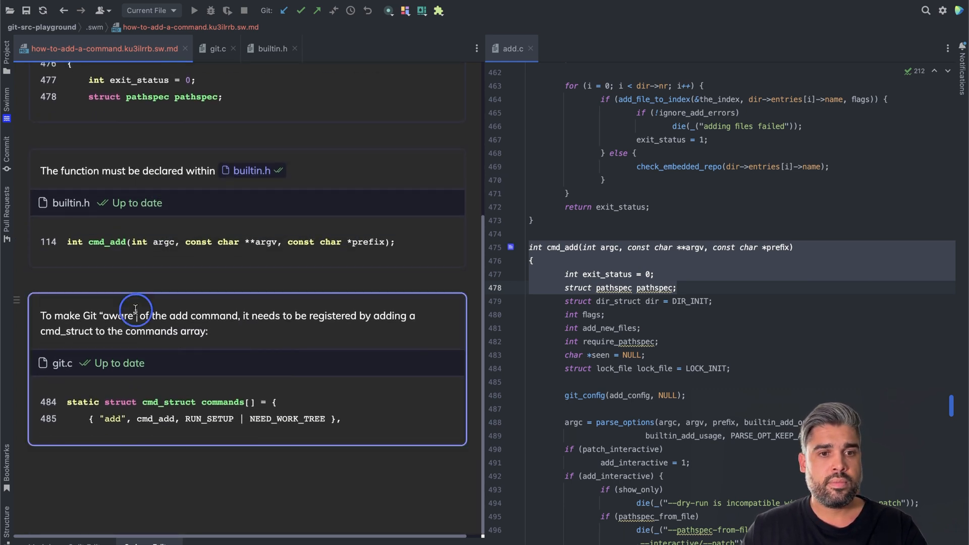
pyautogui.moveTo(267, 312)
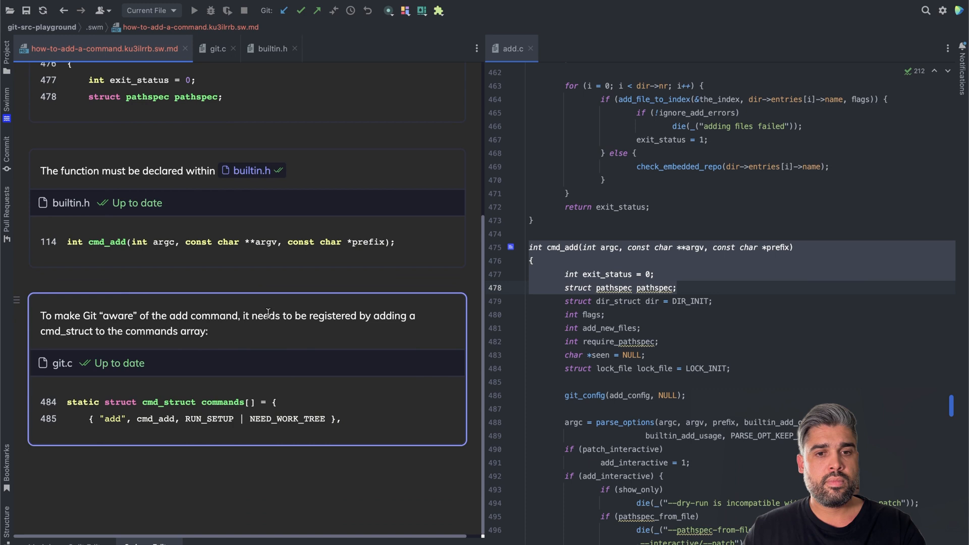
# - Turn the cmd_struct mention into a live code reference token
pyautogui.doubleClick(62, 331)
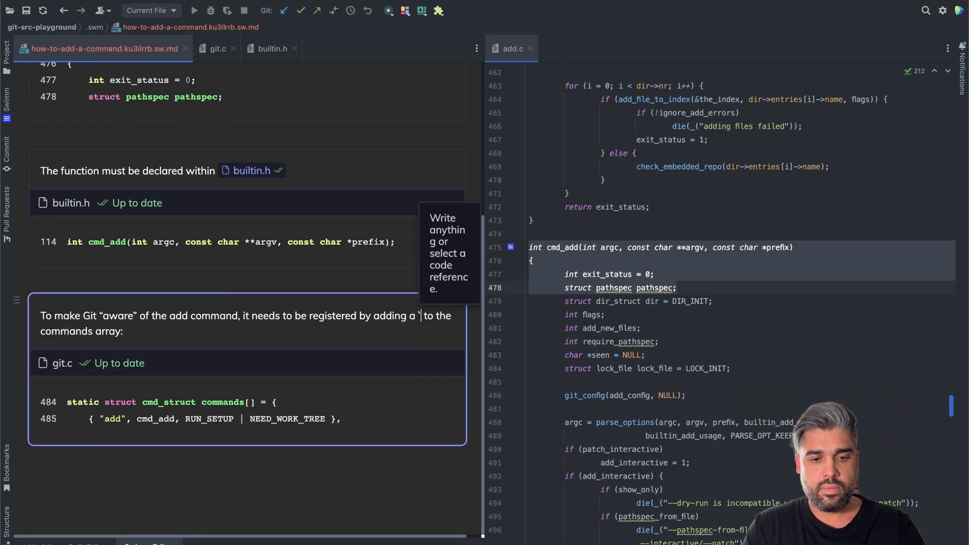
pyautogui.write('`cmd_struct')
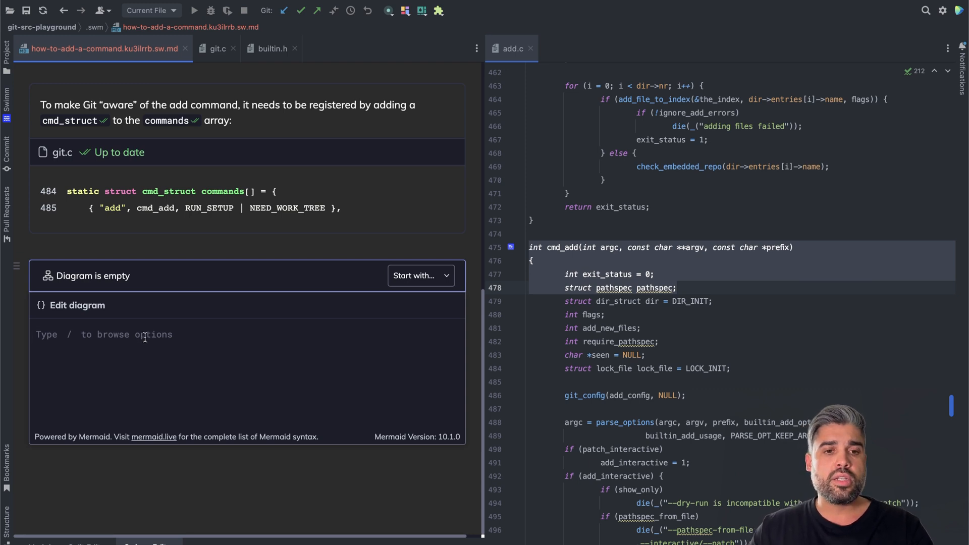
pyautogui.moveTo(294, 320)
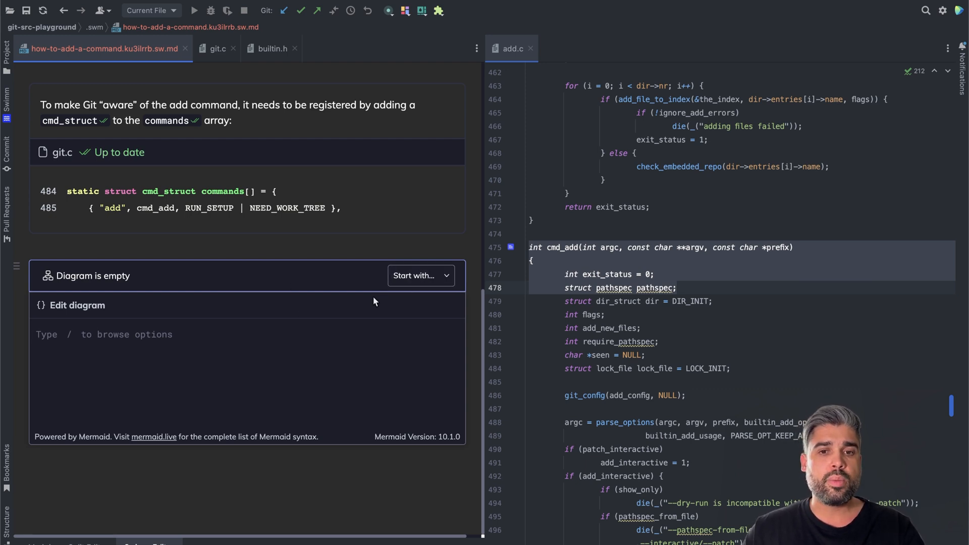
# - Choose the Sequence starting template for the empty diagram block before discarding it
pyautogui.click(420, 275)
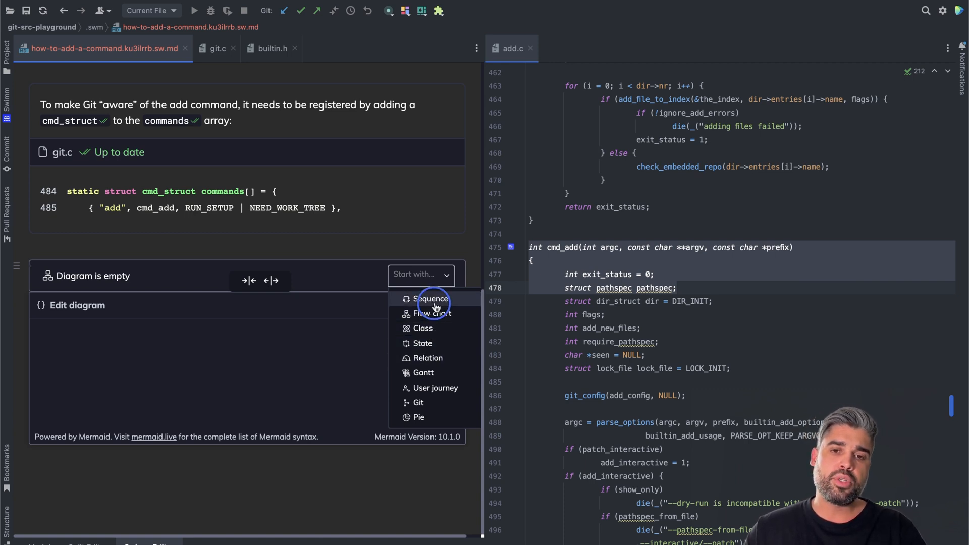
pyautogui.click(431, 299)
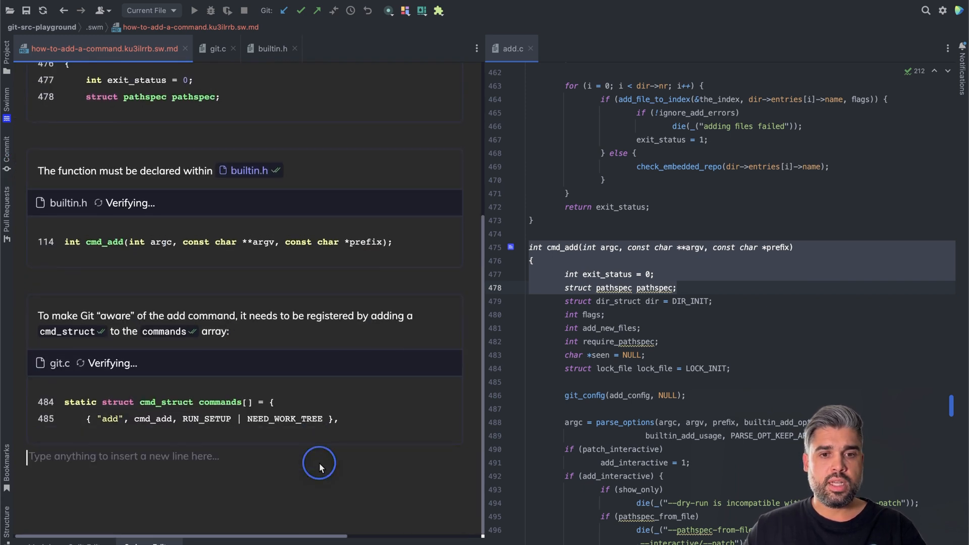
# - Insert a Mermaid sequence diagram of the git add flow with RUN_SETUP as a code reference
pyautogui.write('/d')
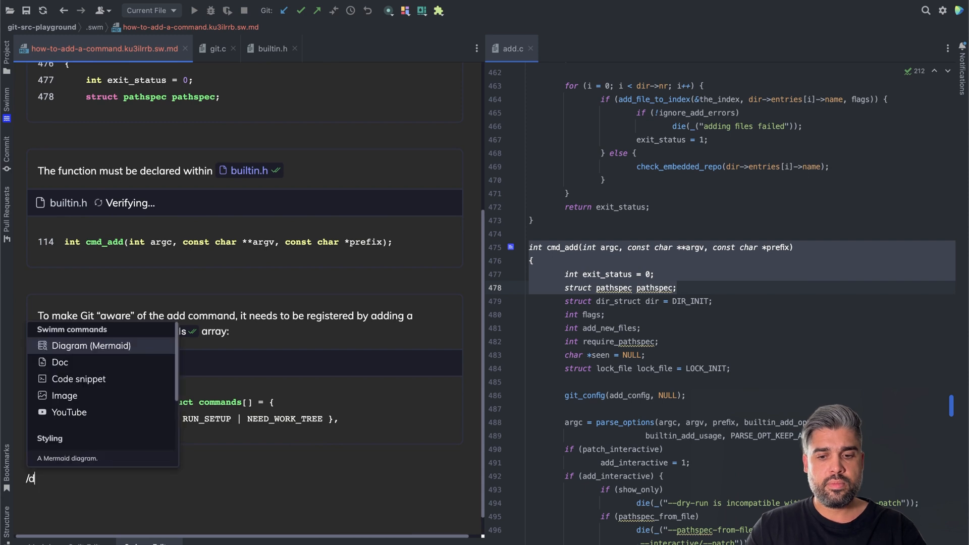
pyautogui.click(91, 345)
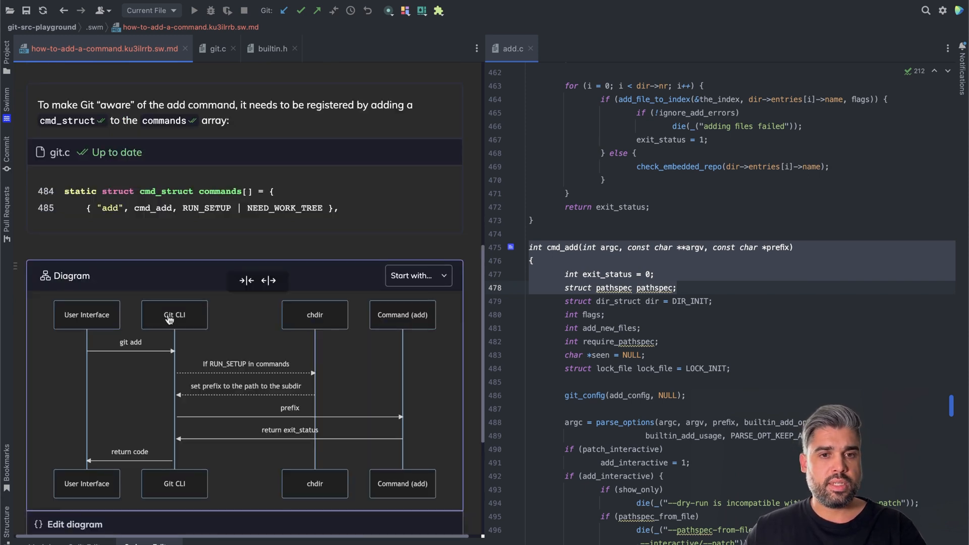
pyautogui.scroll(-3)
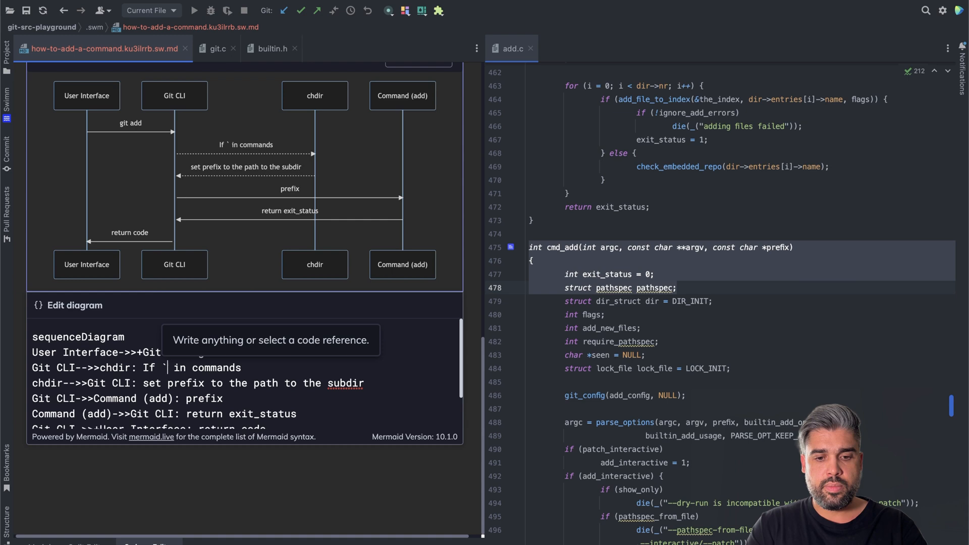
pyautogui.write('RUN_SETUP')
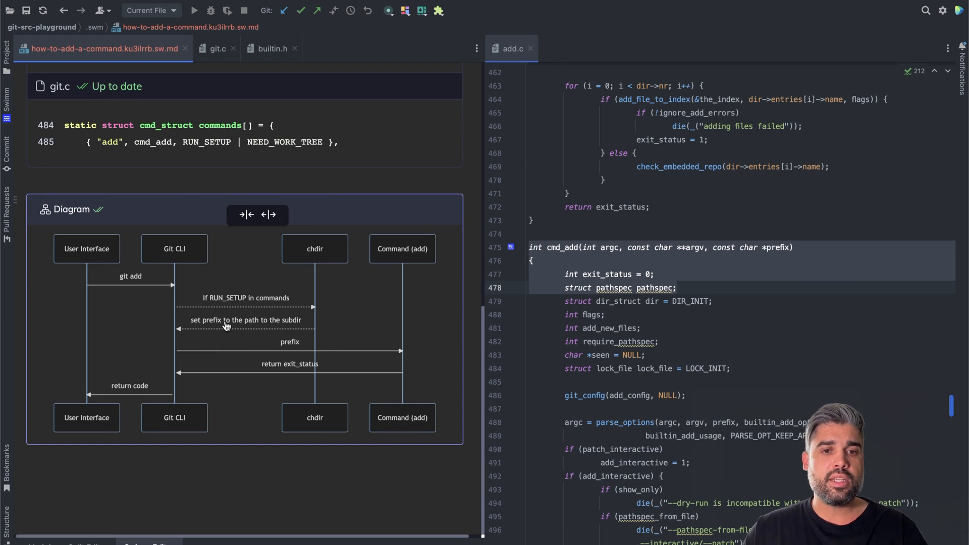
pyautogui.moveTo(285, 300)
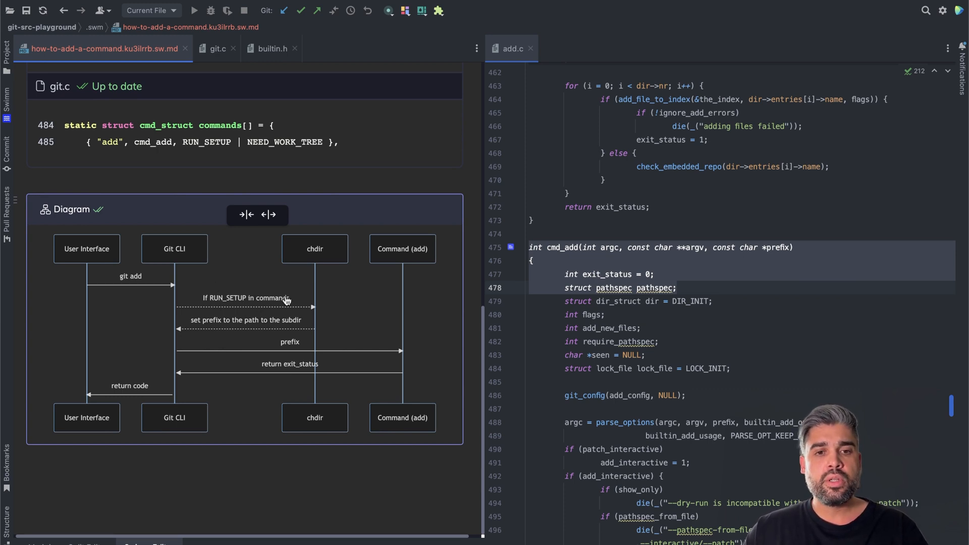
pyautogui.moveTo(252, 340)
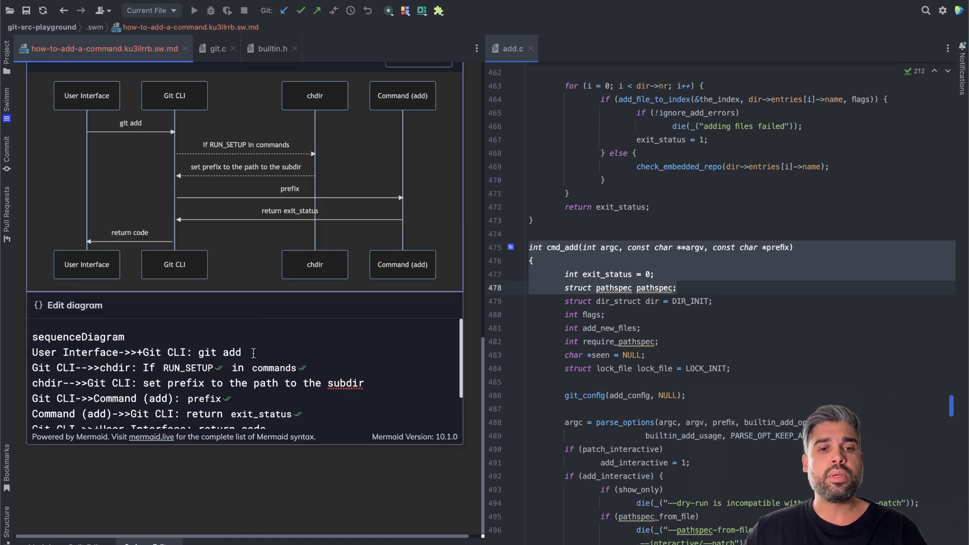
pyautogui.moveTo(203, 375)
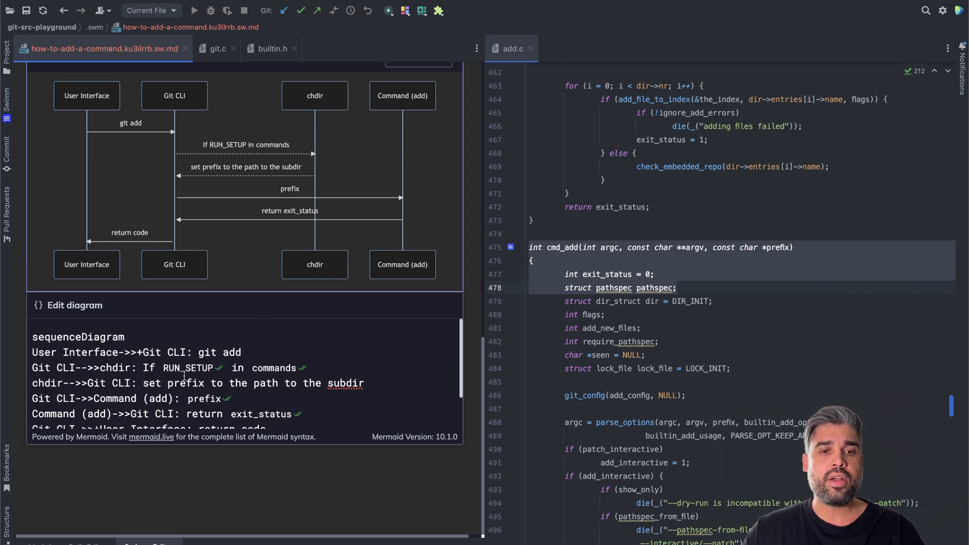
pyautogui.moveTo(239, 151)
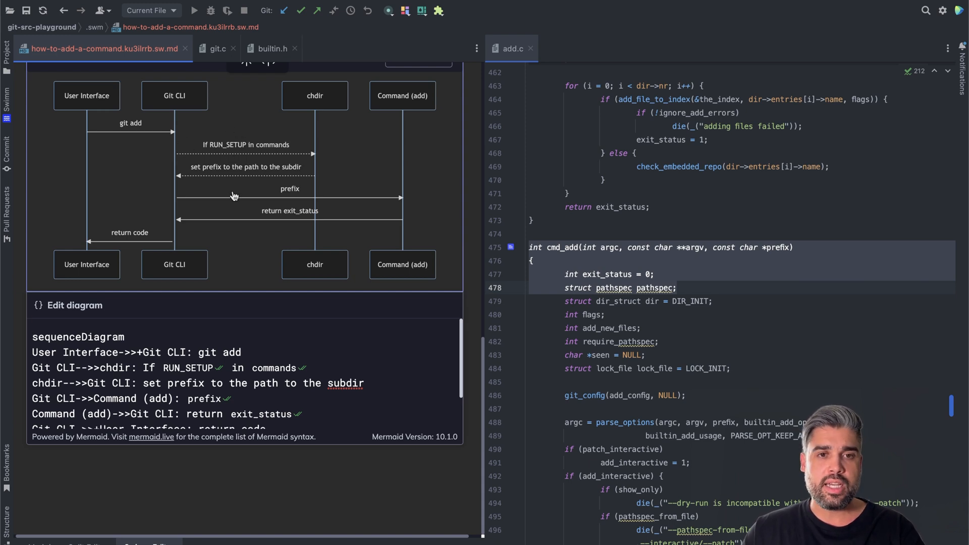
pyautogui.moveTo(258, 192)
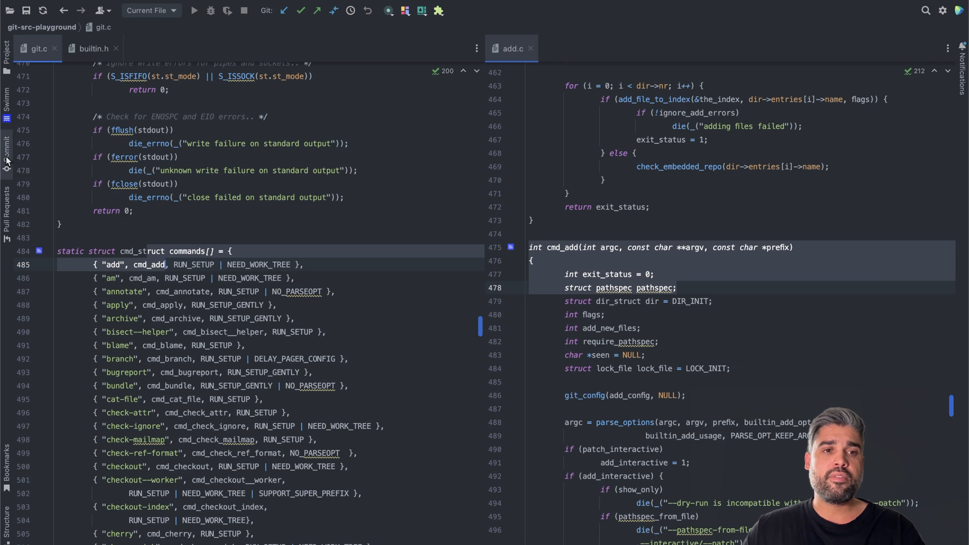
# - Show the Commit tool window listing the uncommitted files, including the doc
pyautogui.click(6, 157)
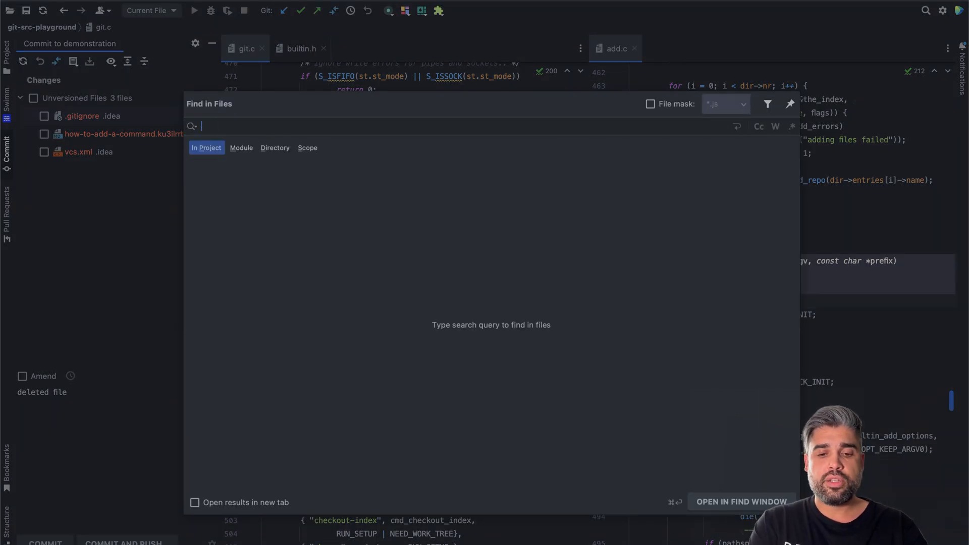
# - Search the project for cmd_struct in Find in Files, then bring up the Swimm workspace panel
pyautogui.write('cmd_str')
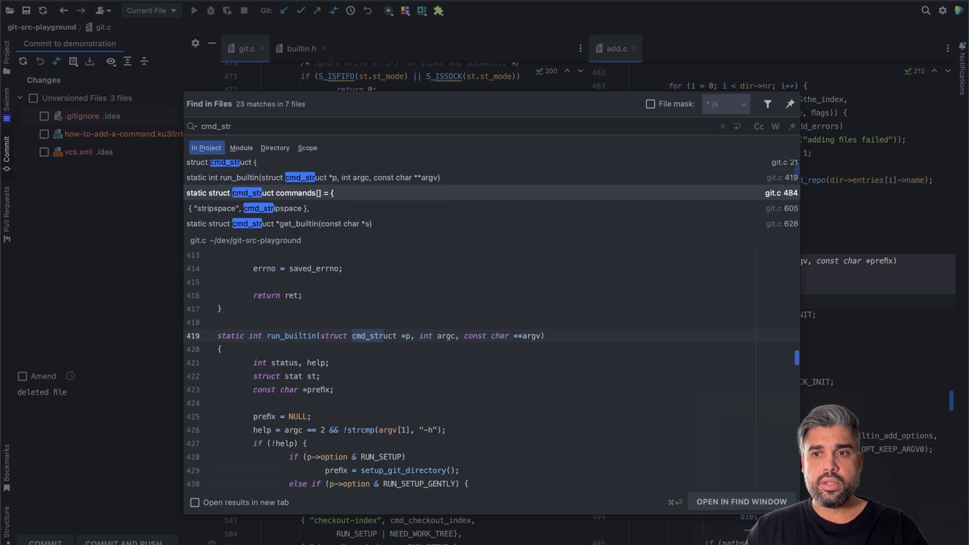
pyautogui.scroll(-3)
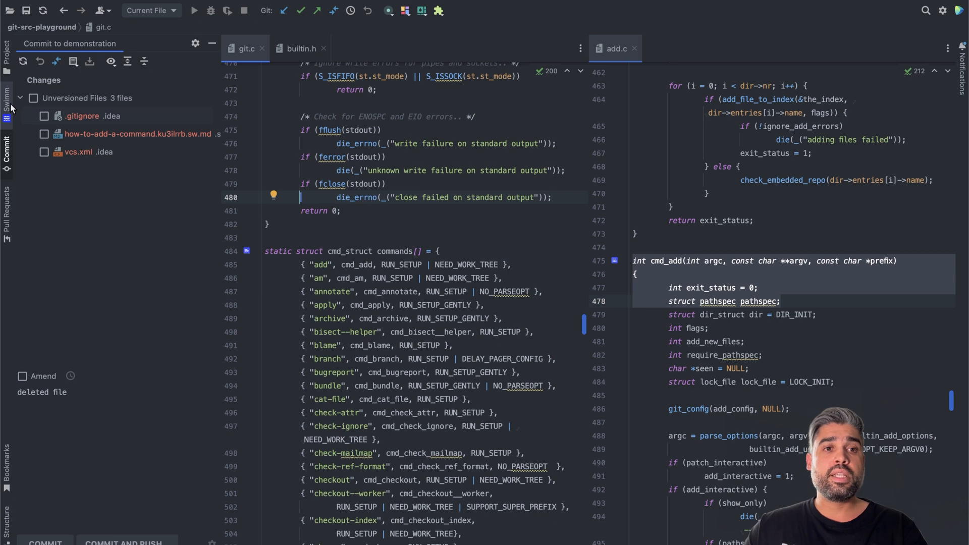
pyautogui.click(7, 111)
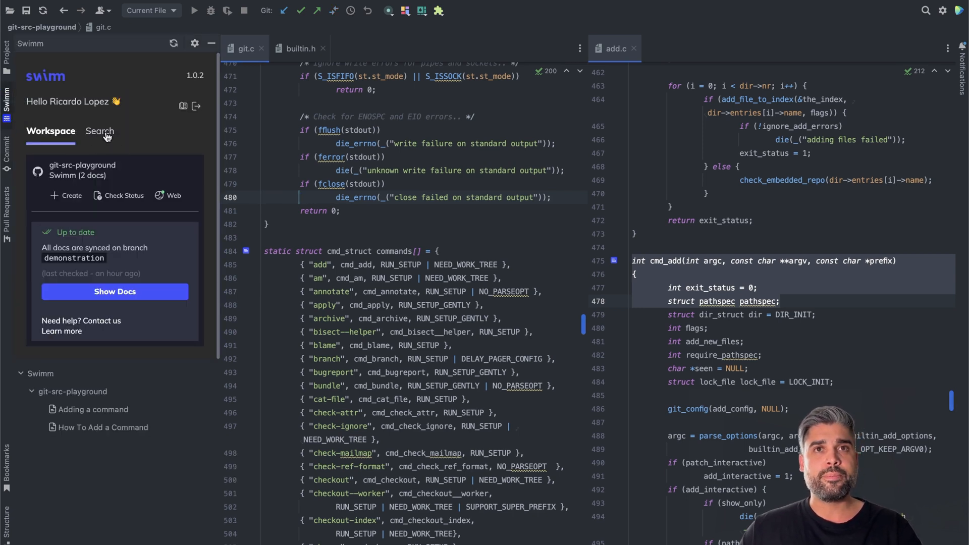
# - Search the Swimm docs for cmd_struct and open the How To Add a Command result beside git.c
pyautogui.click(99, 132)
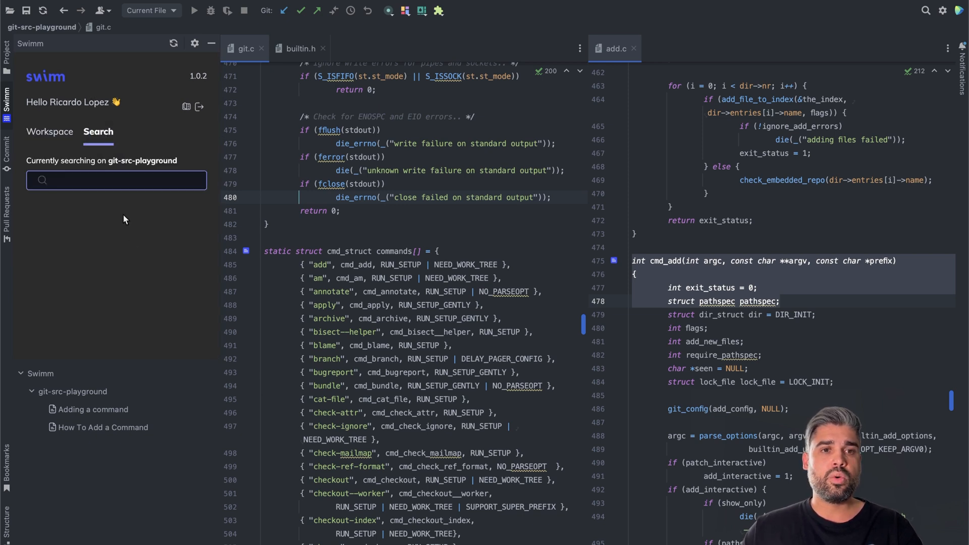
pyautogui.write('cmd_struct')
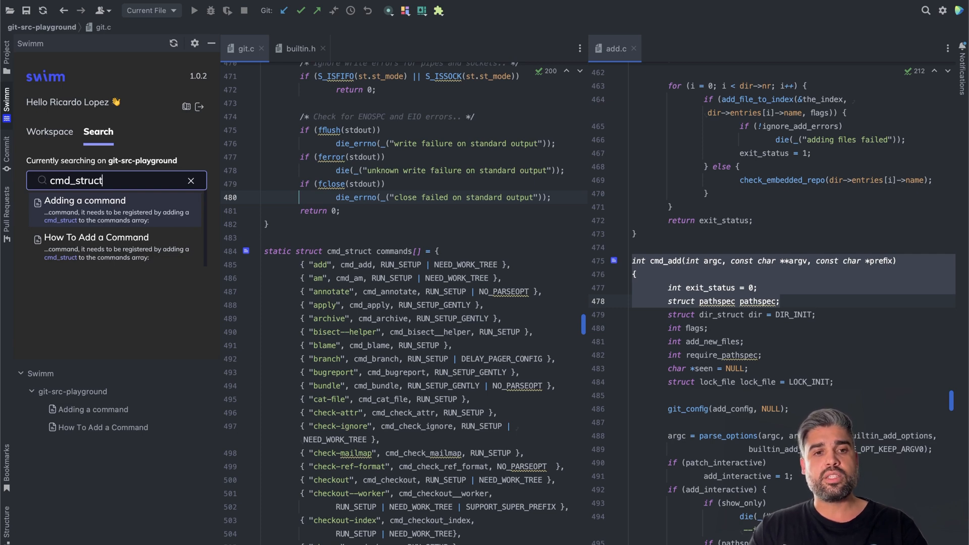
pyautogui.click(96, 237)
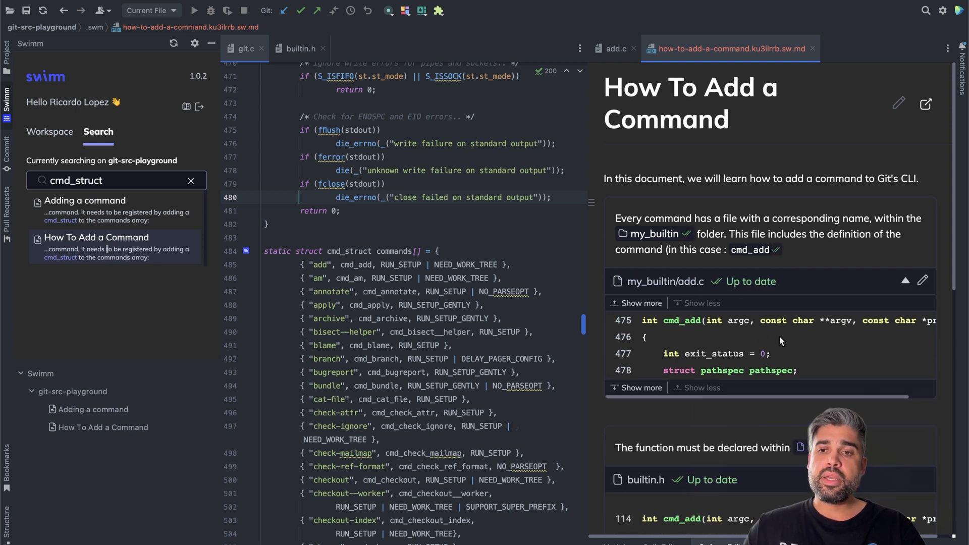
pyautogui.click(85, 210)
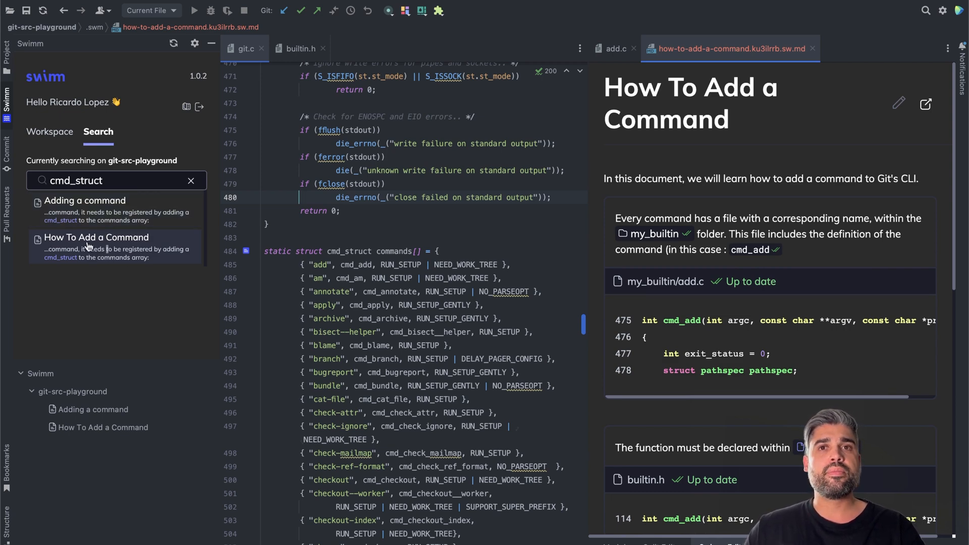
# - From add.c's cmd_add gutter icon, open the How To Add a Command doc side by side
pyautogui.click(615, 49)
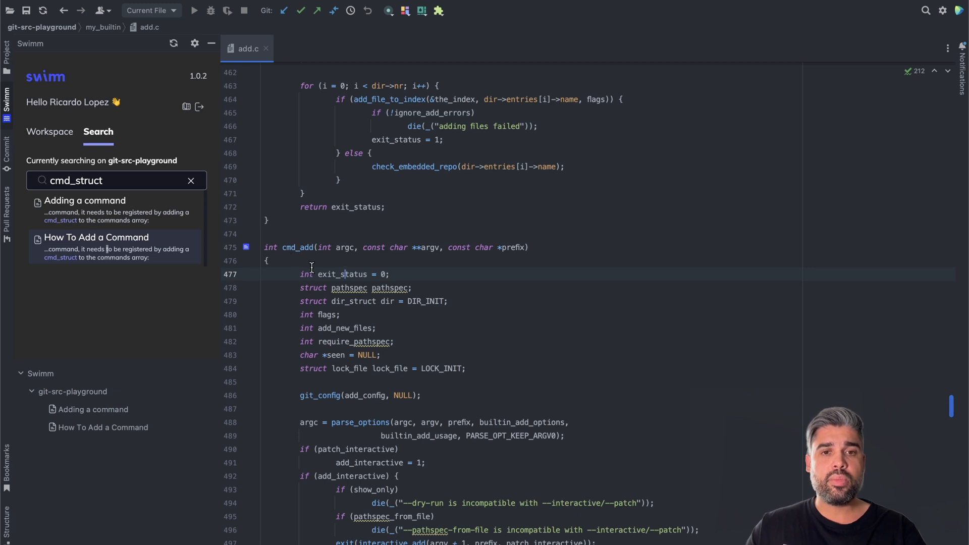
pyautogui.click(344, 275)
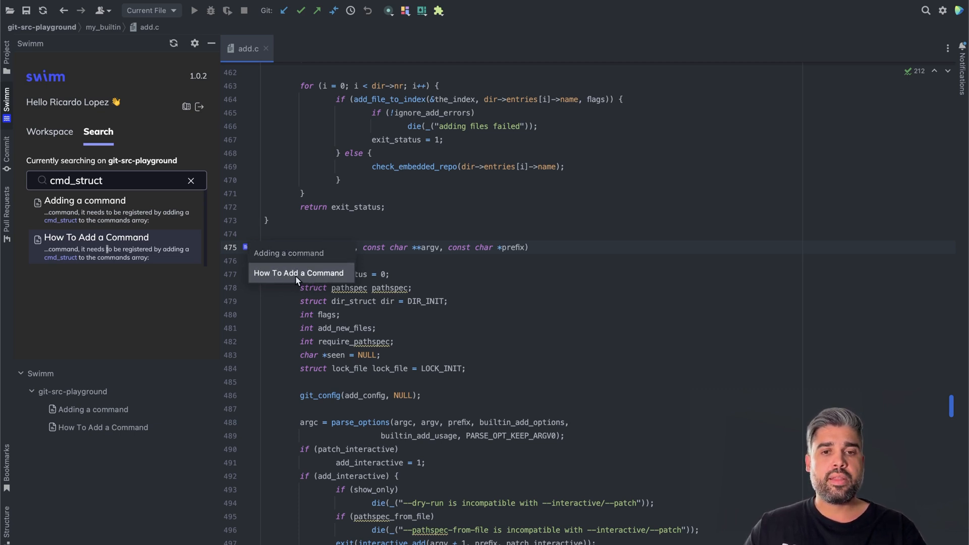
pyautogui.click(299, 273)
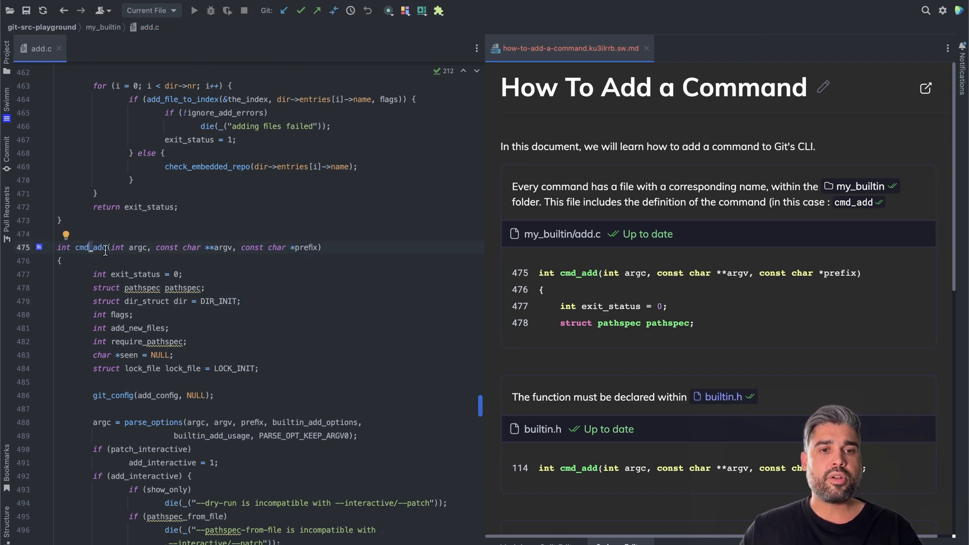
pyautogui.moveTo(153, 274)
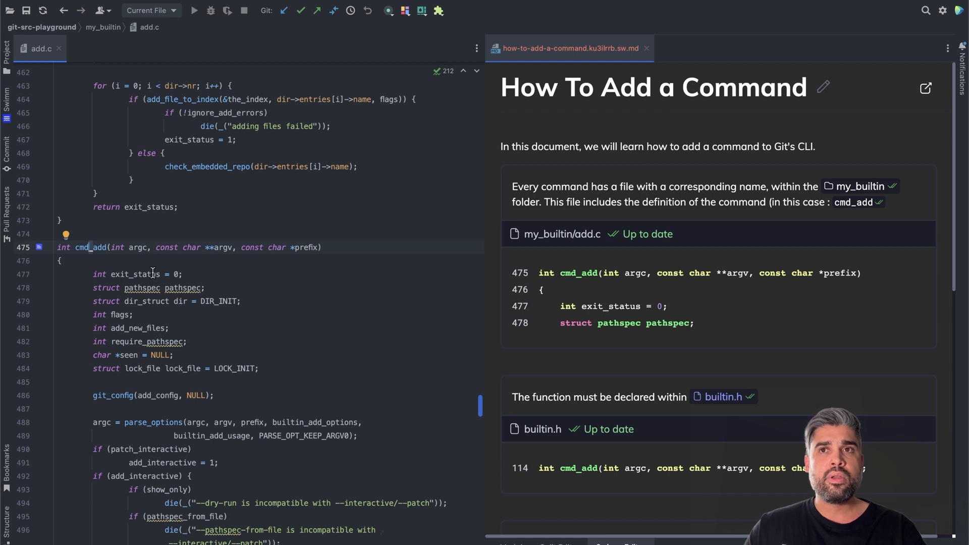
pyautogui.moveTo(263, 291)
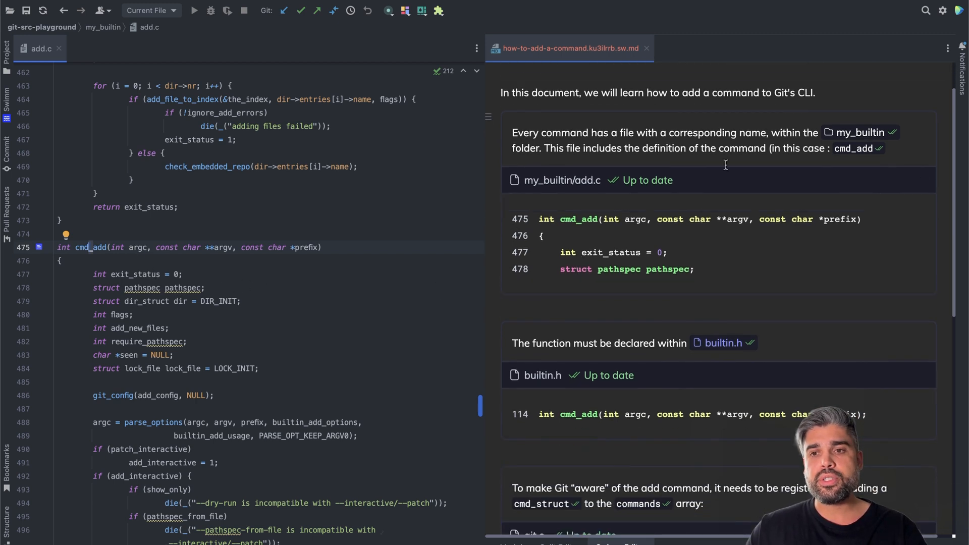
pyautogui.moveTo(593, 390)
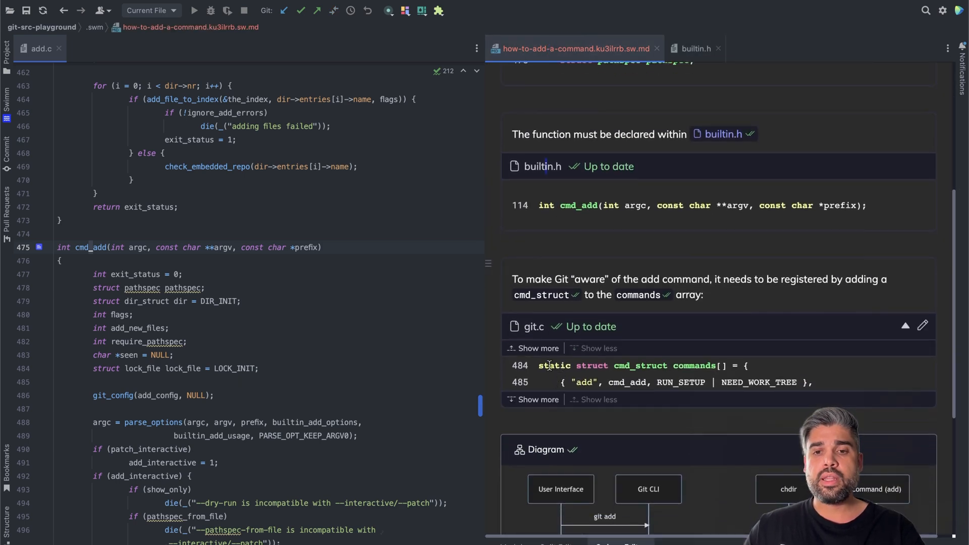
# - Follow a snippet link into the source, then return to the how-to-add-a-command.sw.md doc beside add.c
pyautogui.click(533, 326)
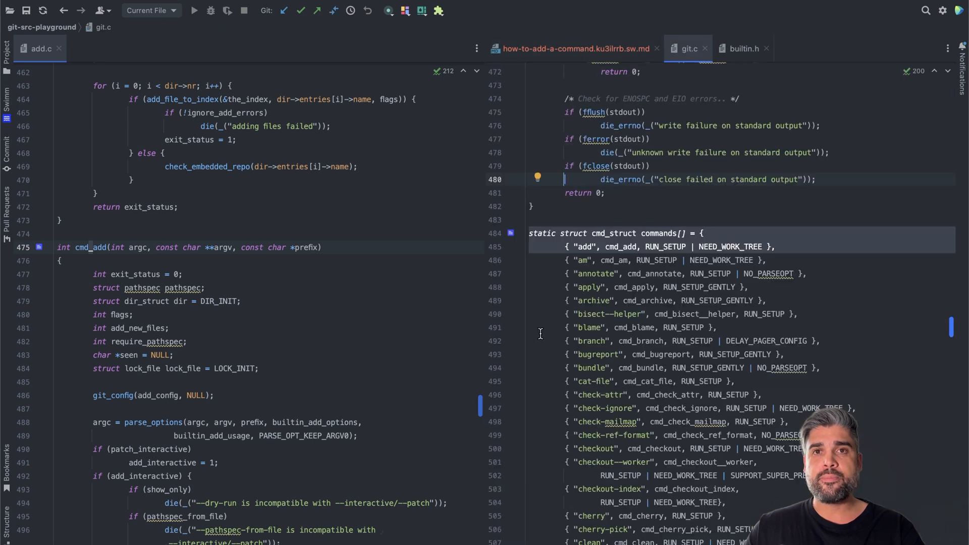
pyautogui.click(575, 49)
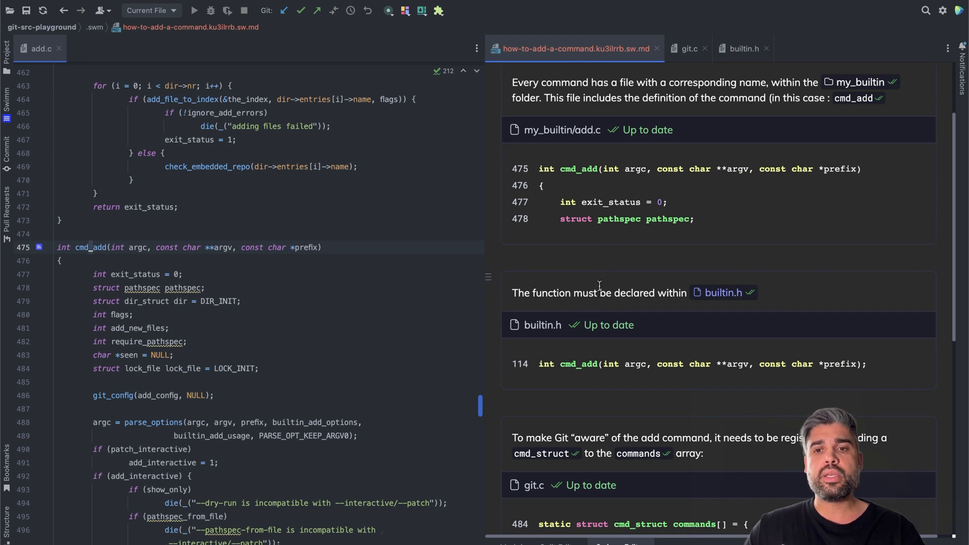
pyautogui.moveTo(577, 293)
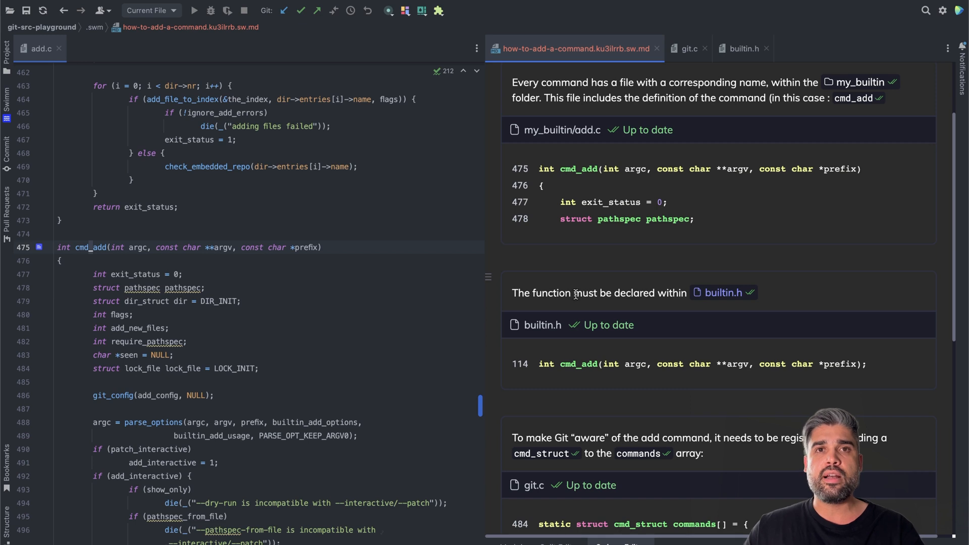
pyautogui.moveTo(602, 340)
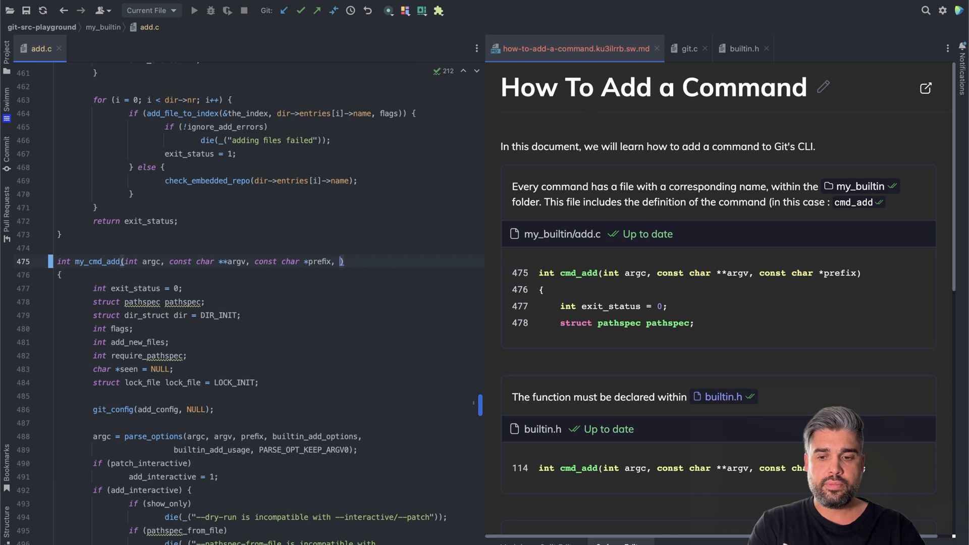
# - Add a param1 parameter to the renamed my_cmd_add function in add.c line 475
pyautogui.write('param1')
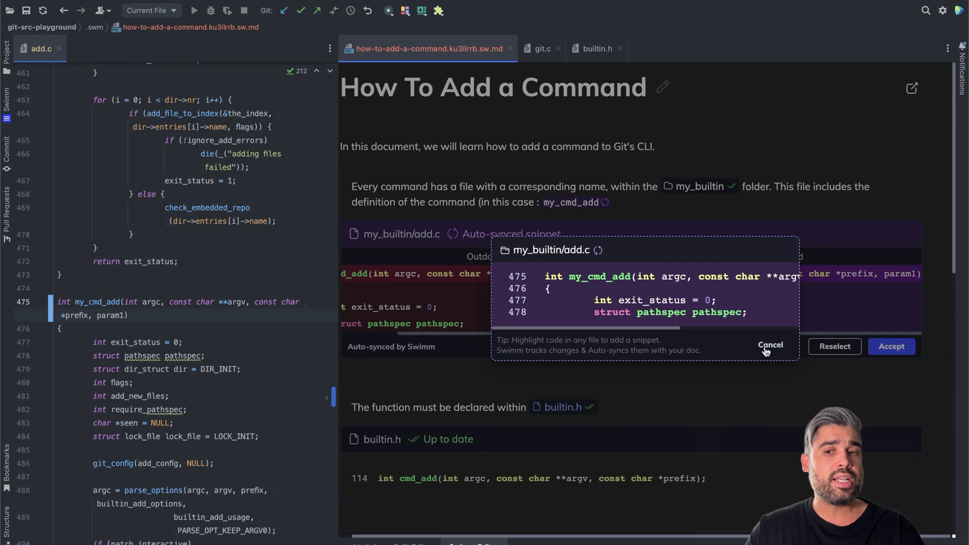
# - Accept the auto-synced add.c snippet in How To Add a Command
pyautogui.click(770, 345)
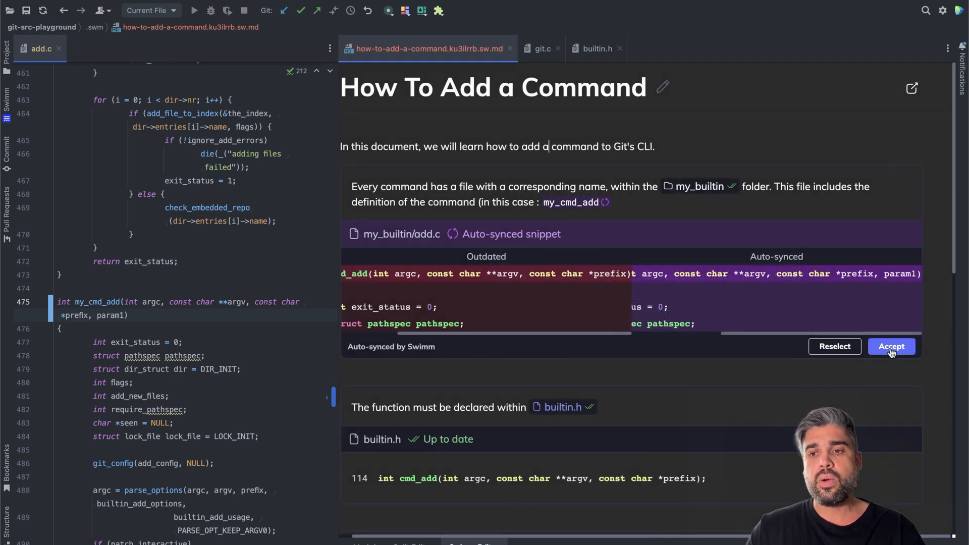
pyautogui.click(891, 346)
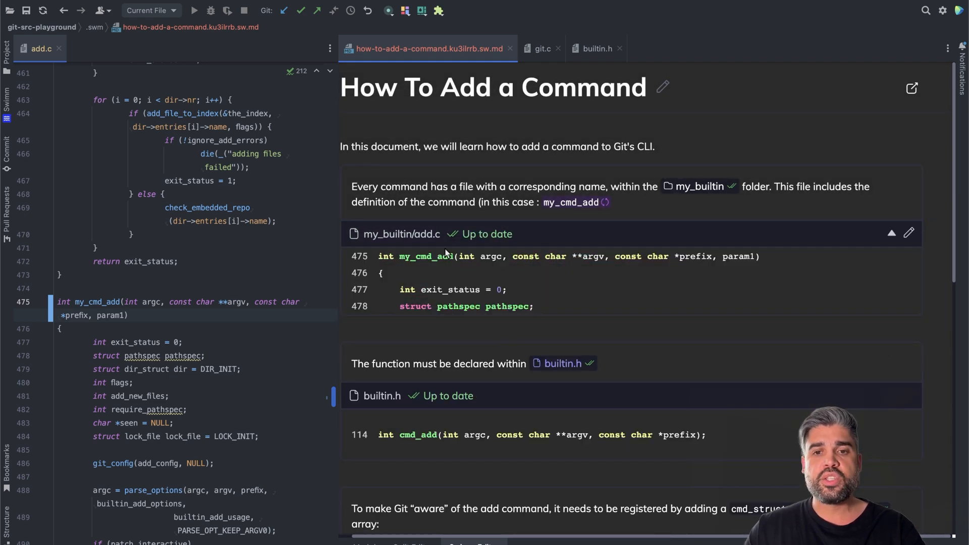
pyautogui.moveTo(632, 322)
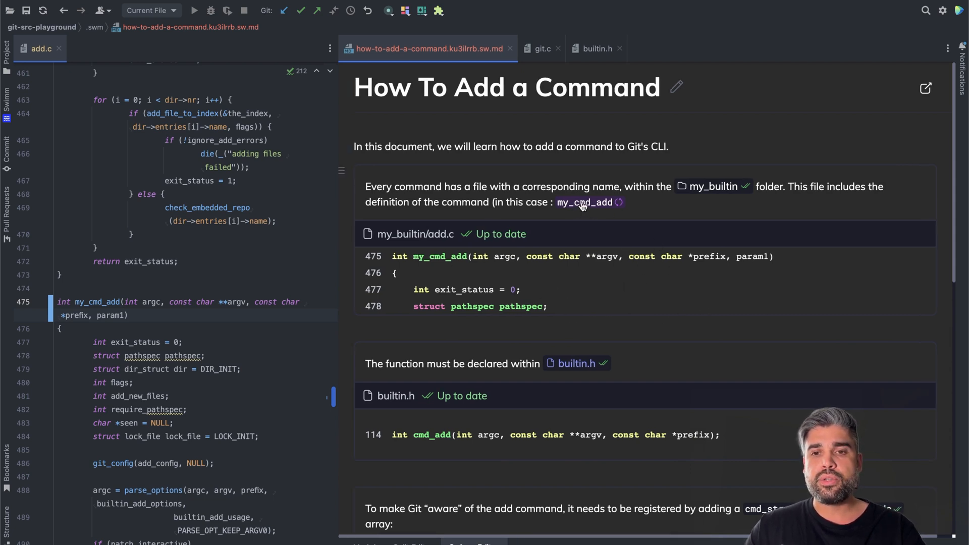
# - Accept the renamed my_cmd_add token reference so the doc is fully up to date
pyautogui.click(584, 202)
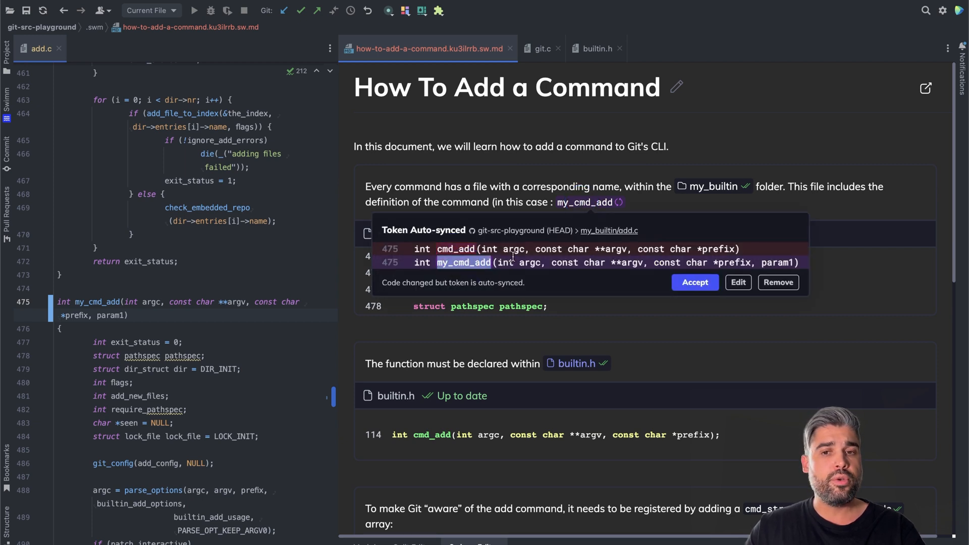
pyautogui.click(695, 282)
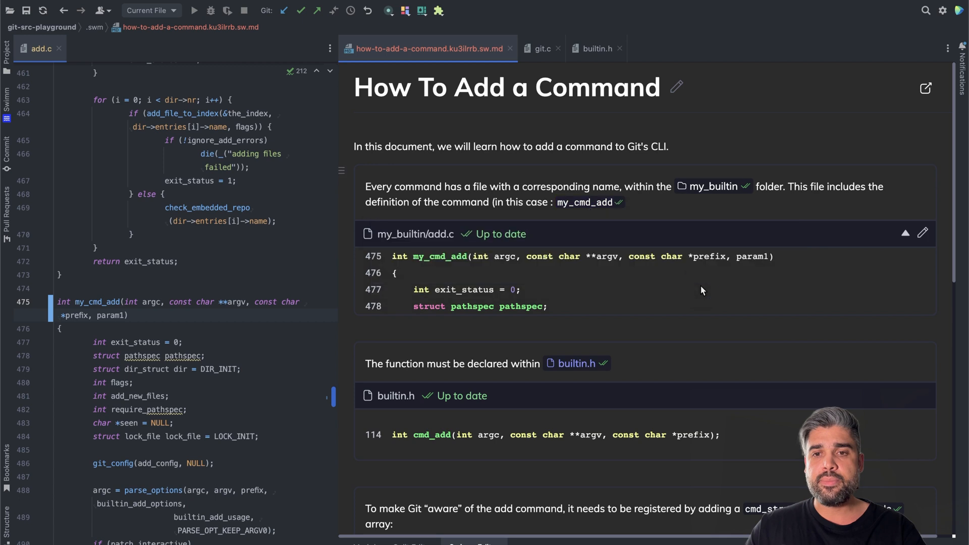
pyautogui.click(667, 146)
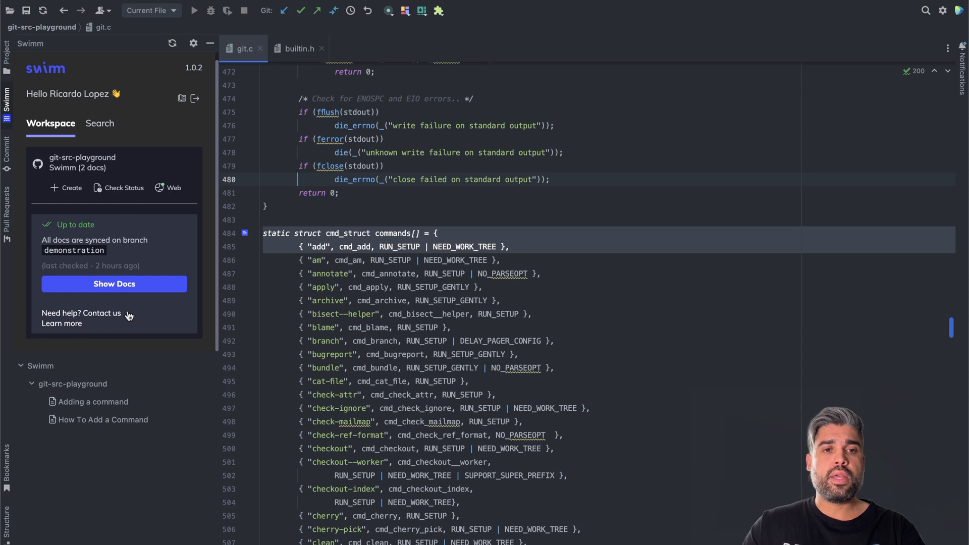
pyautogui.moveTo(133, 259)
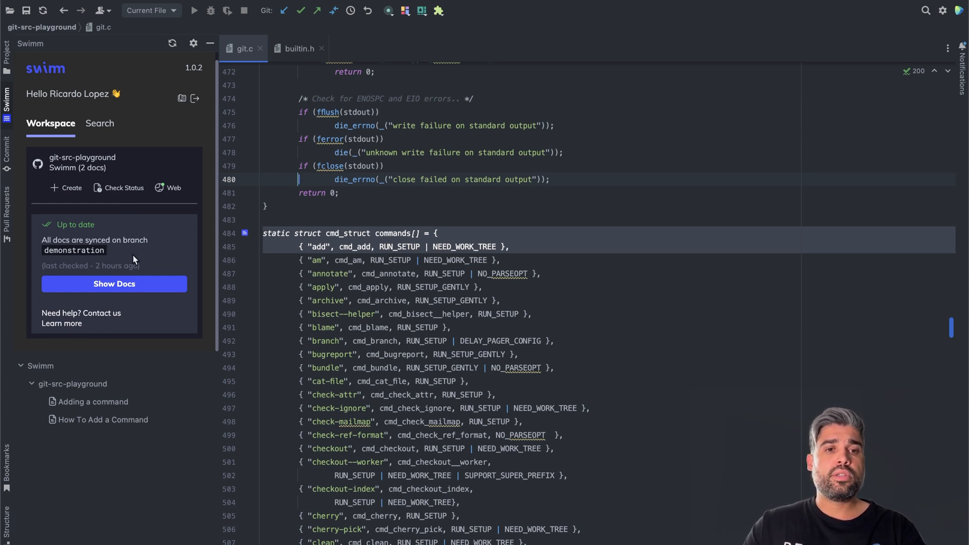
pyautogui.moveTo(112, 318)
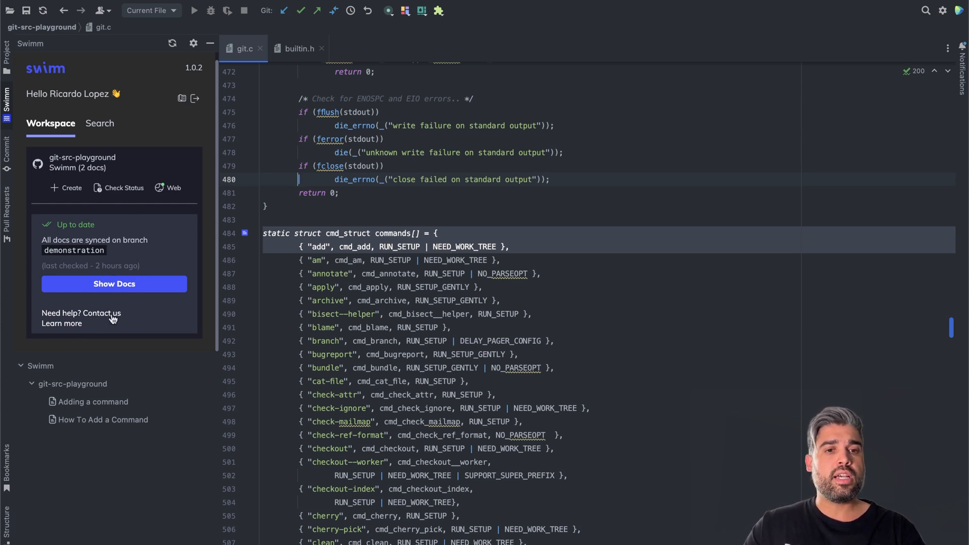
pyautogui.moveTo(124, 188)
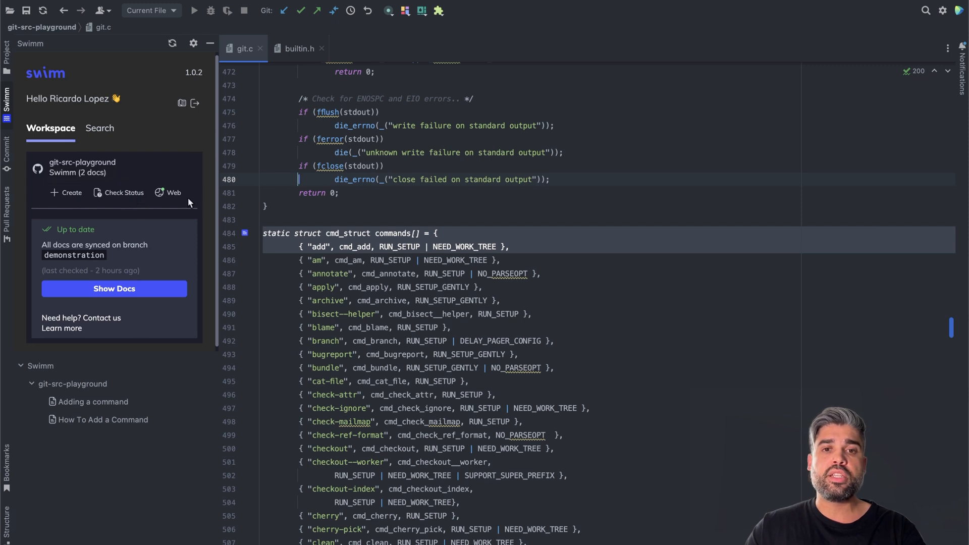
pyautogui.moveTo(124, 192)
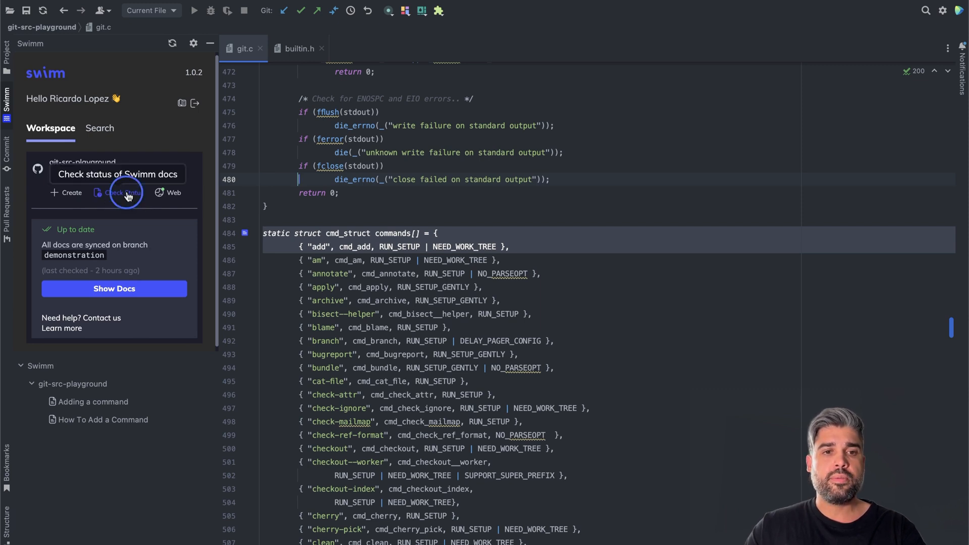
# - Rerun Check Status in the Swimm tool window, revealing Adding a command as outdated
pyautogui.click(124, 193)
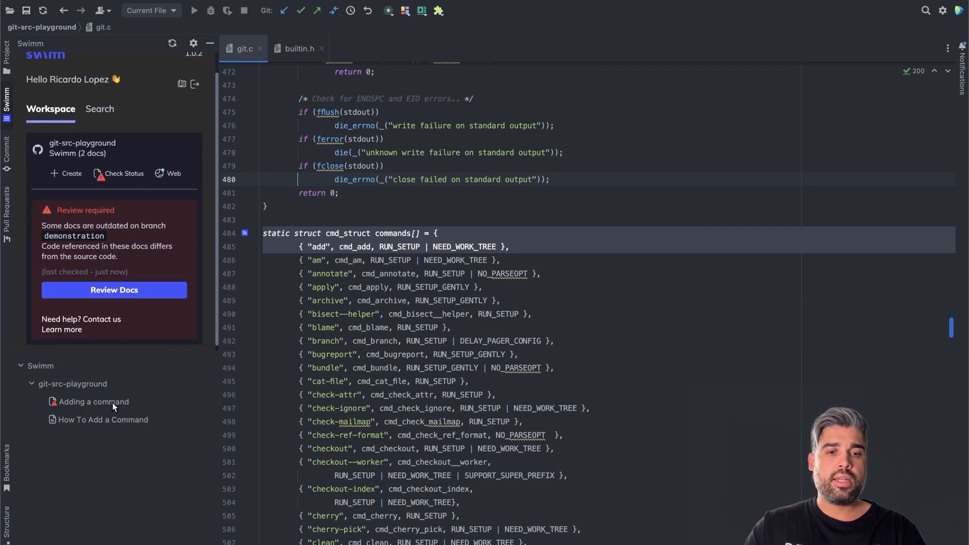
# - Accept the synced my_cmd_add snippet in the Adding a command doc and close it
pyautogui.click(93, 402)
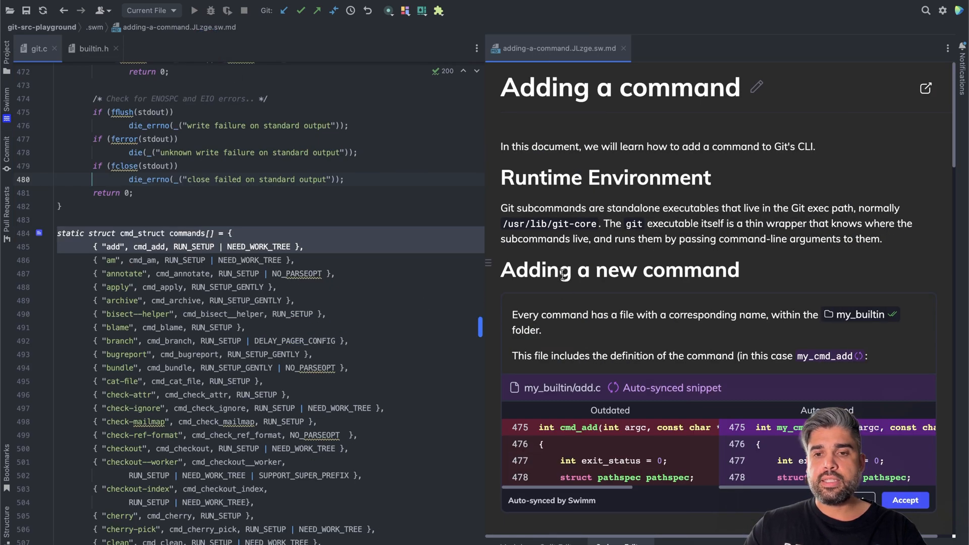
pyautogui.scroll(-3)
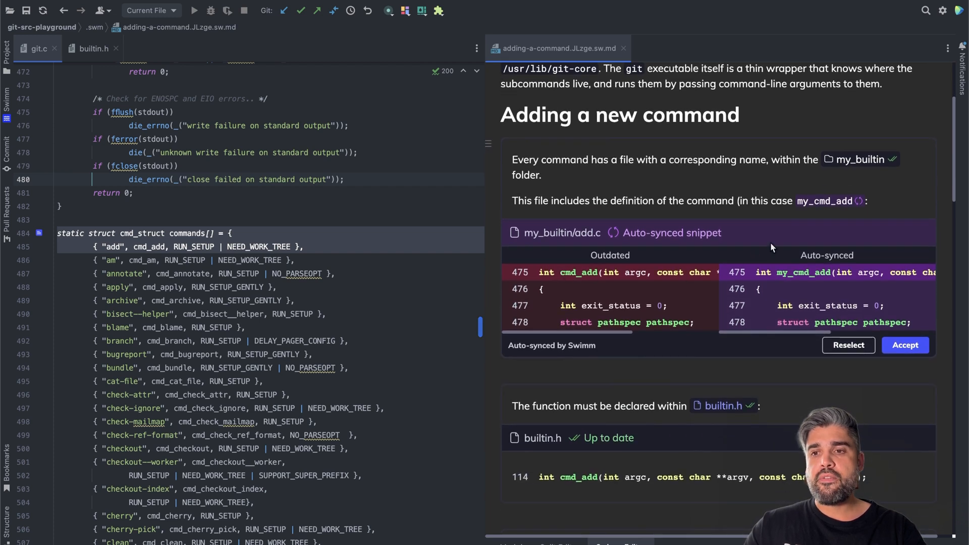
pyautogui.moveTo(831, 204)
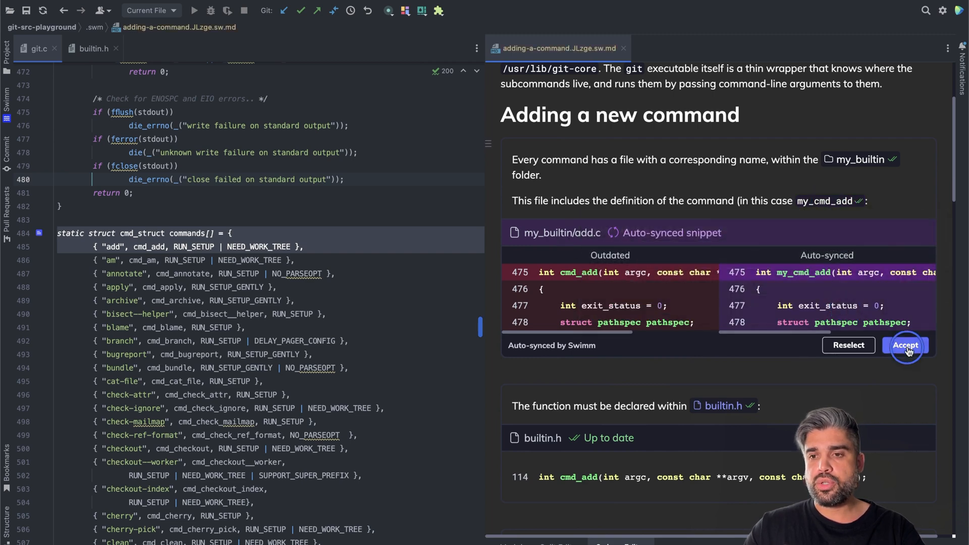
pyautogui.click(906, 345)
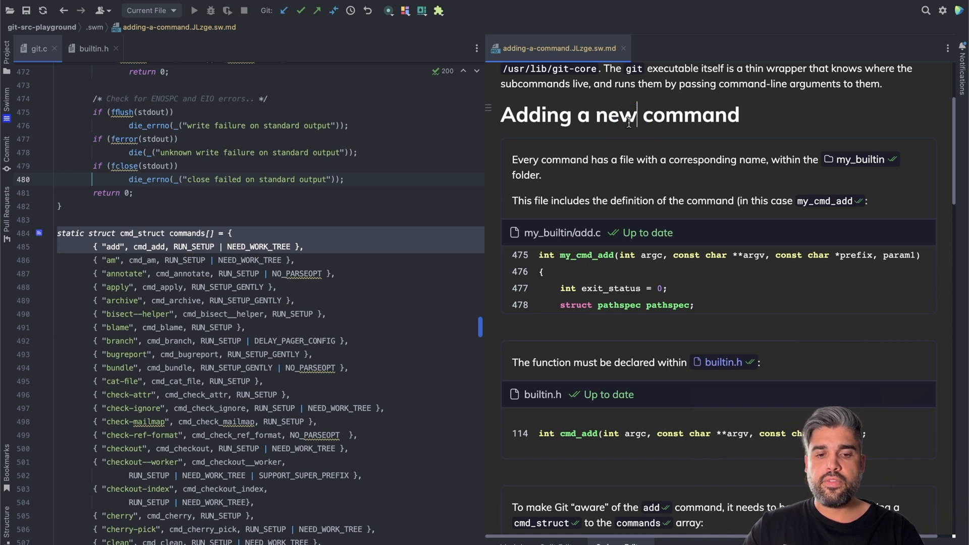
pyautogui.click(623, 48)
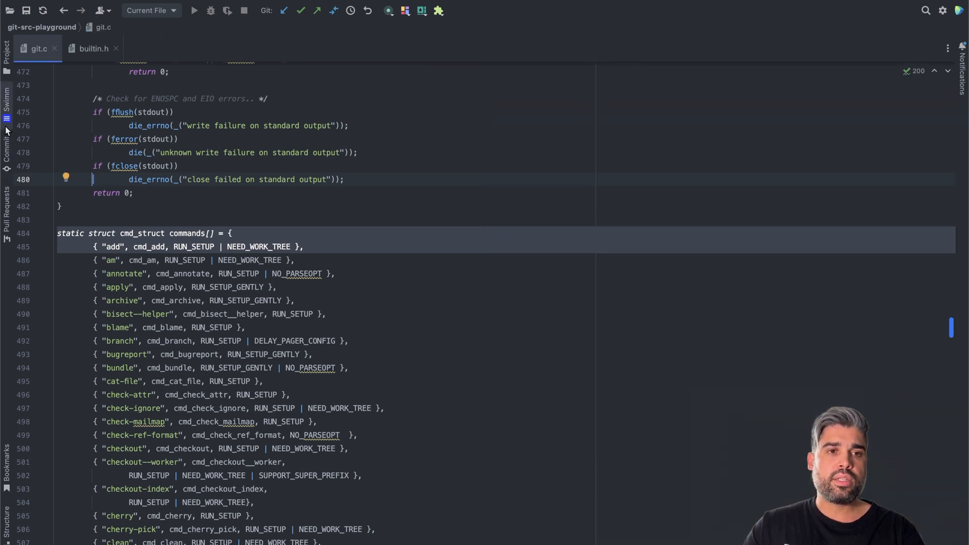
# - Rerun Check Status showing all docs up to date, then view the changes to commit
pyautogui.click(6, 119)
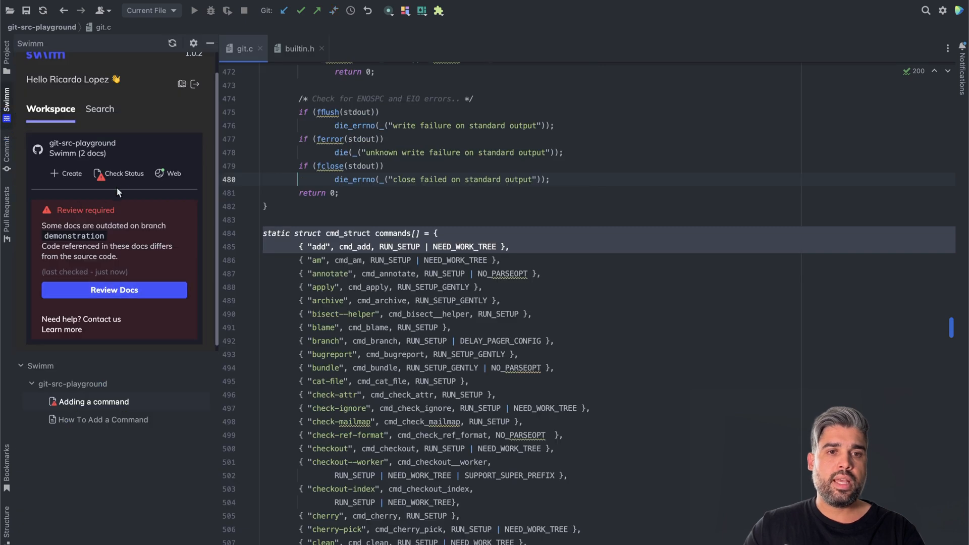
pyautogui.click(124, 172)
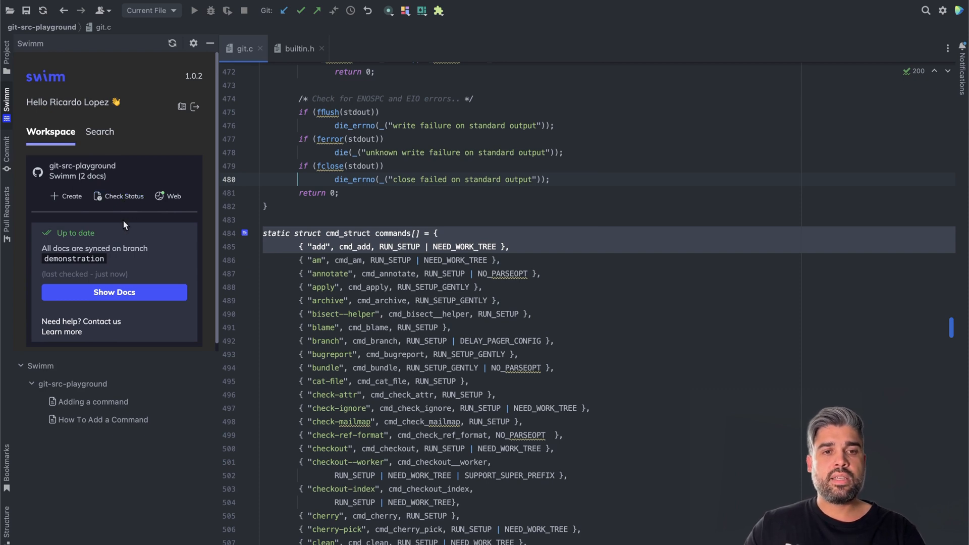
pyautogui.moveTo(140, 222)
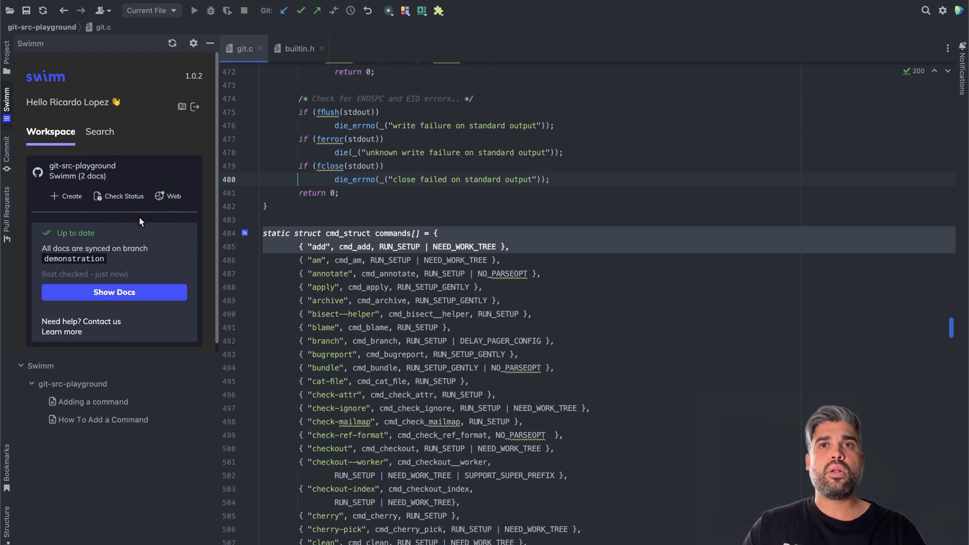
pyautogui.moveTo(144, 238)
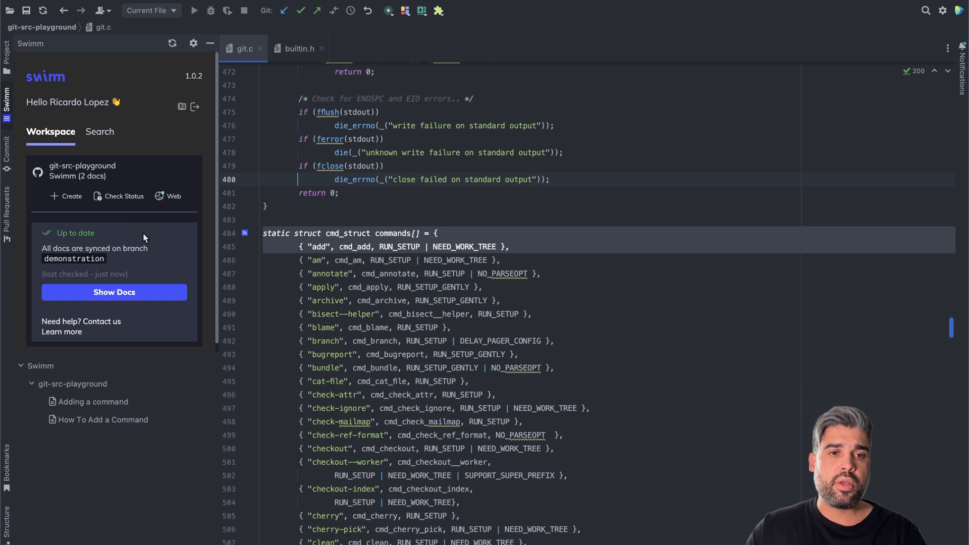
pyautogui.moveTo(125, 220)
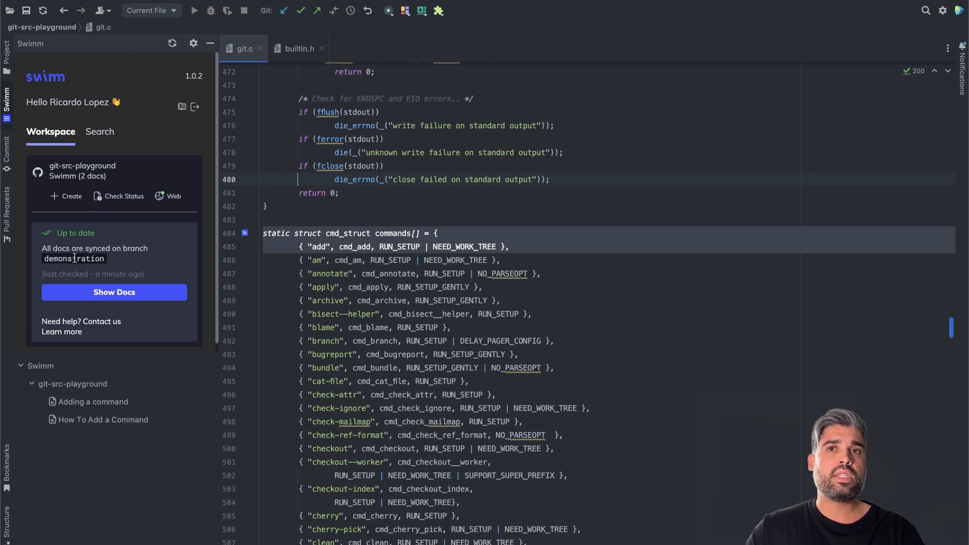
pyautogui.click(7, 145)
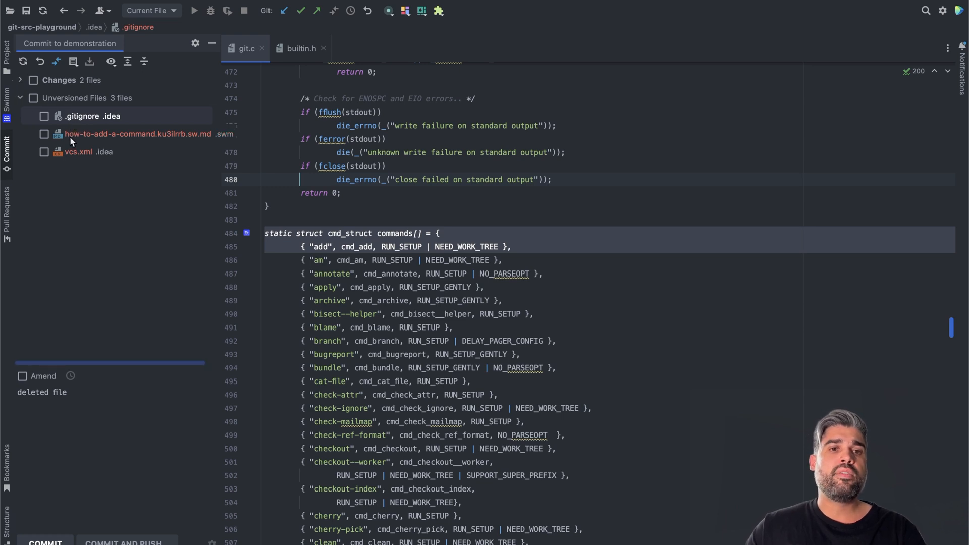
pyautogui.moveTo(93, 146)
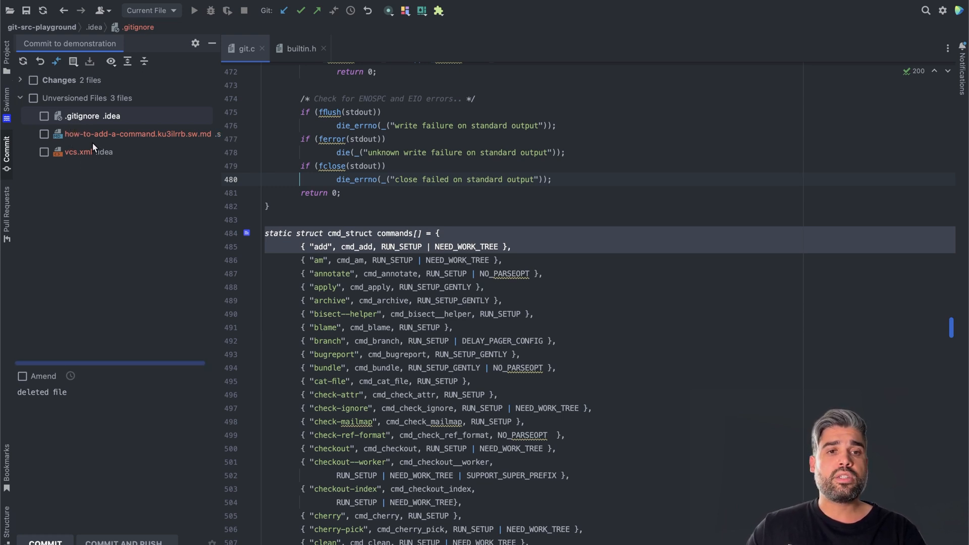
pyautogui.moveTo(97, 151)
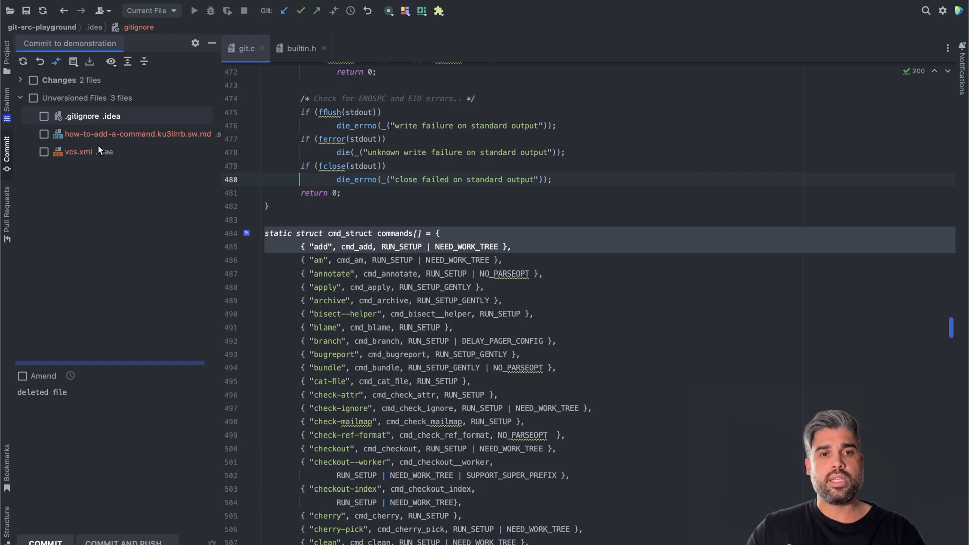